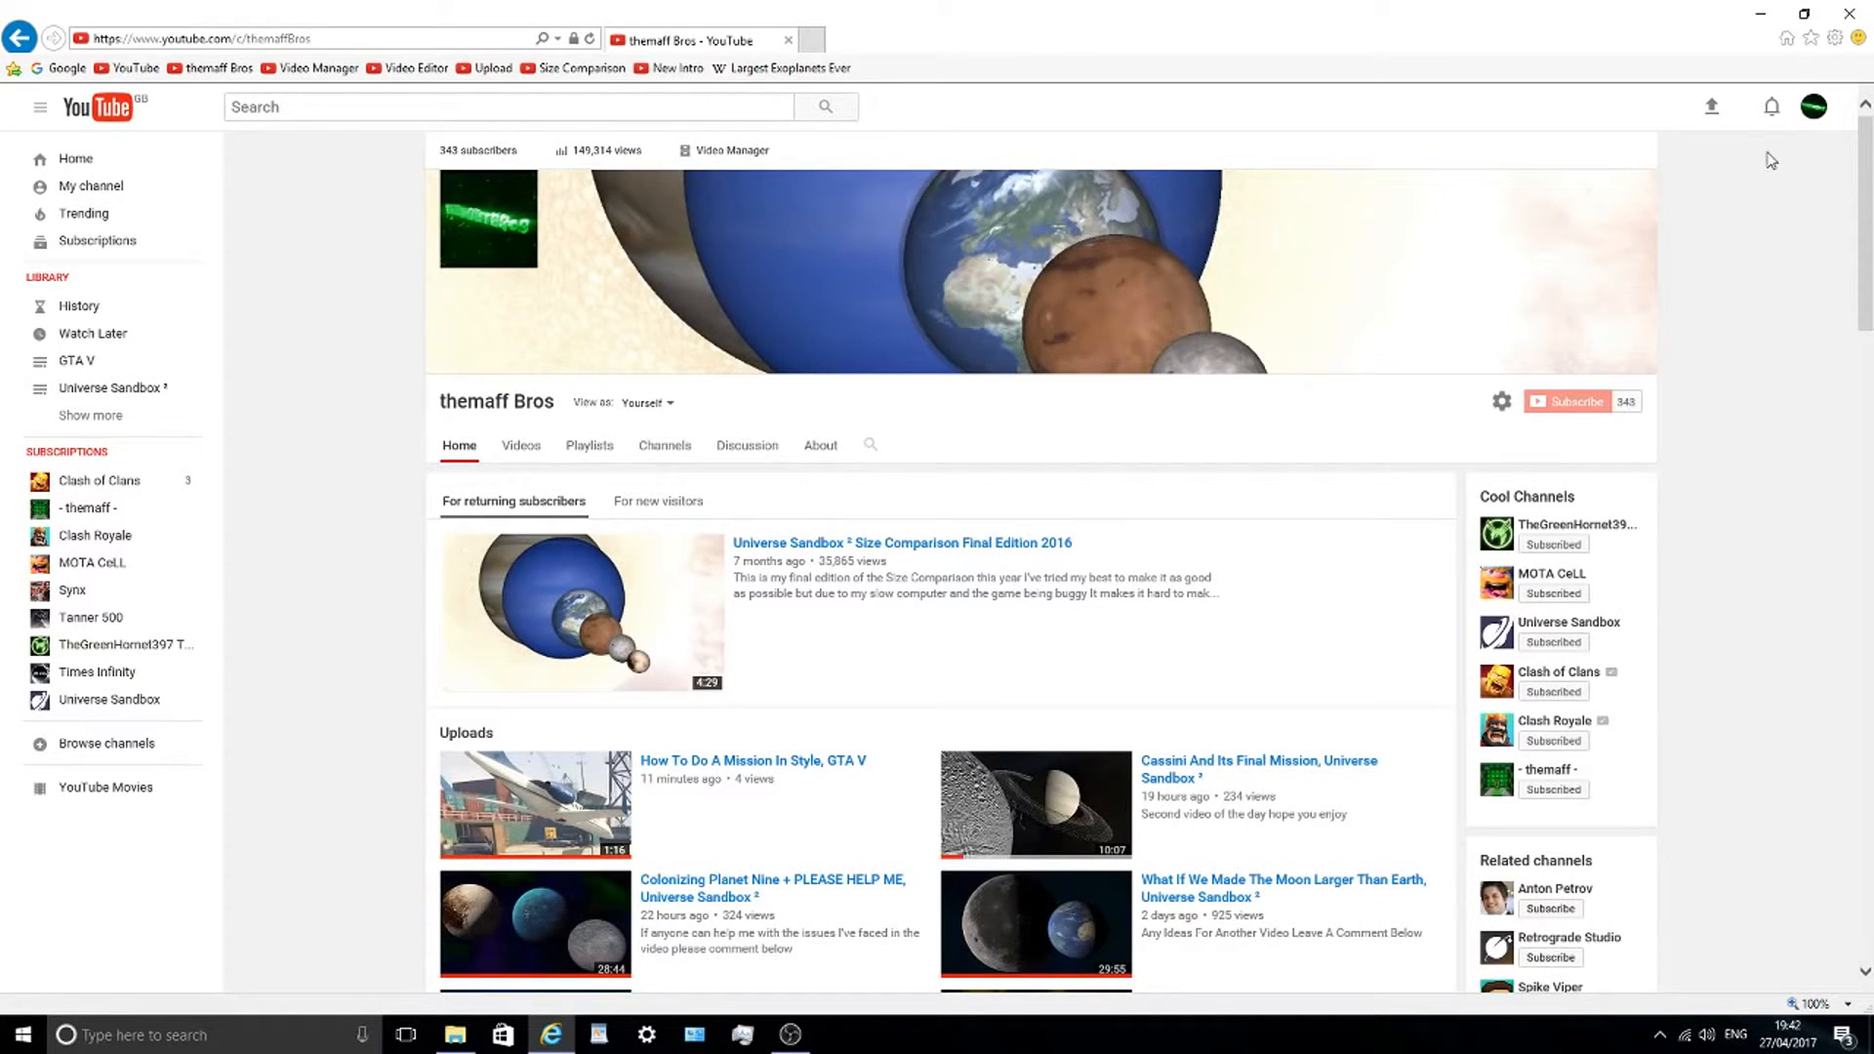
# Open the YouTube channel's notifications list to read recent video comments.
pyautogui.click(1769, 106)
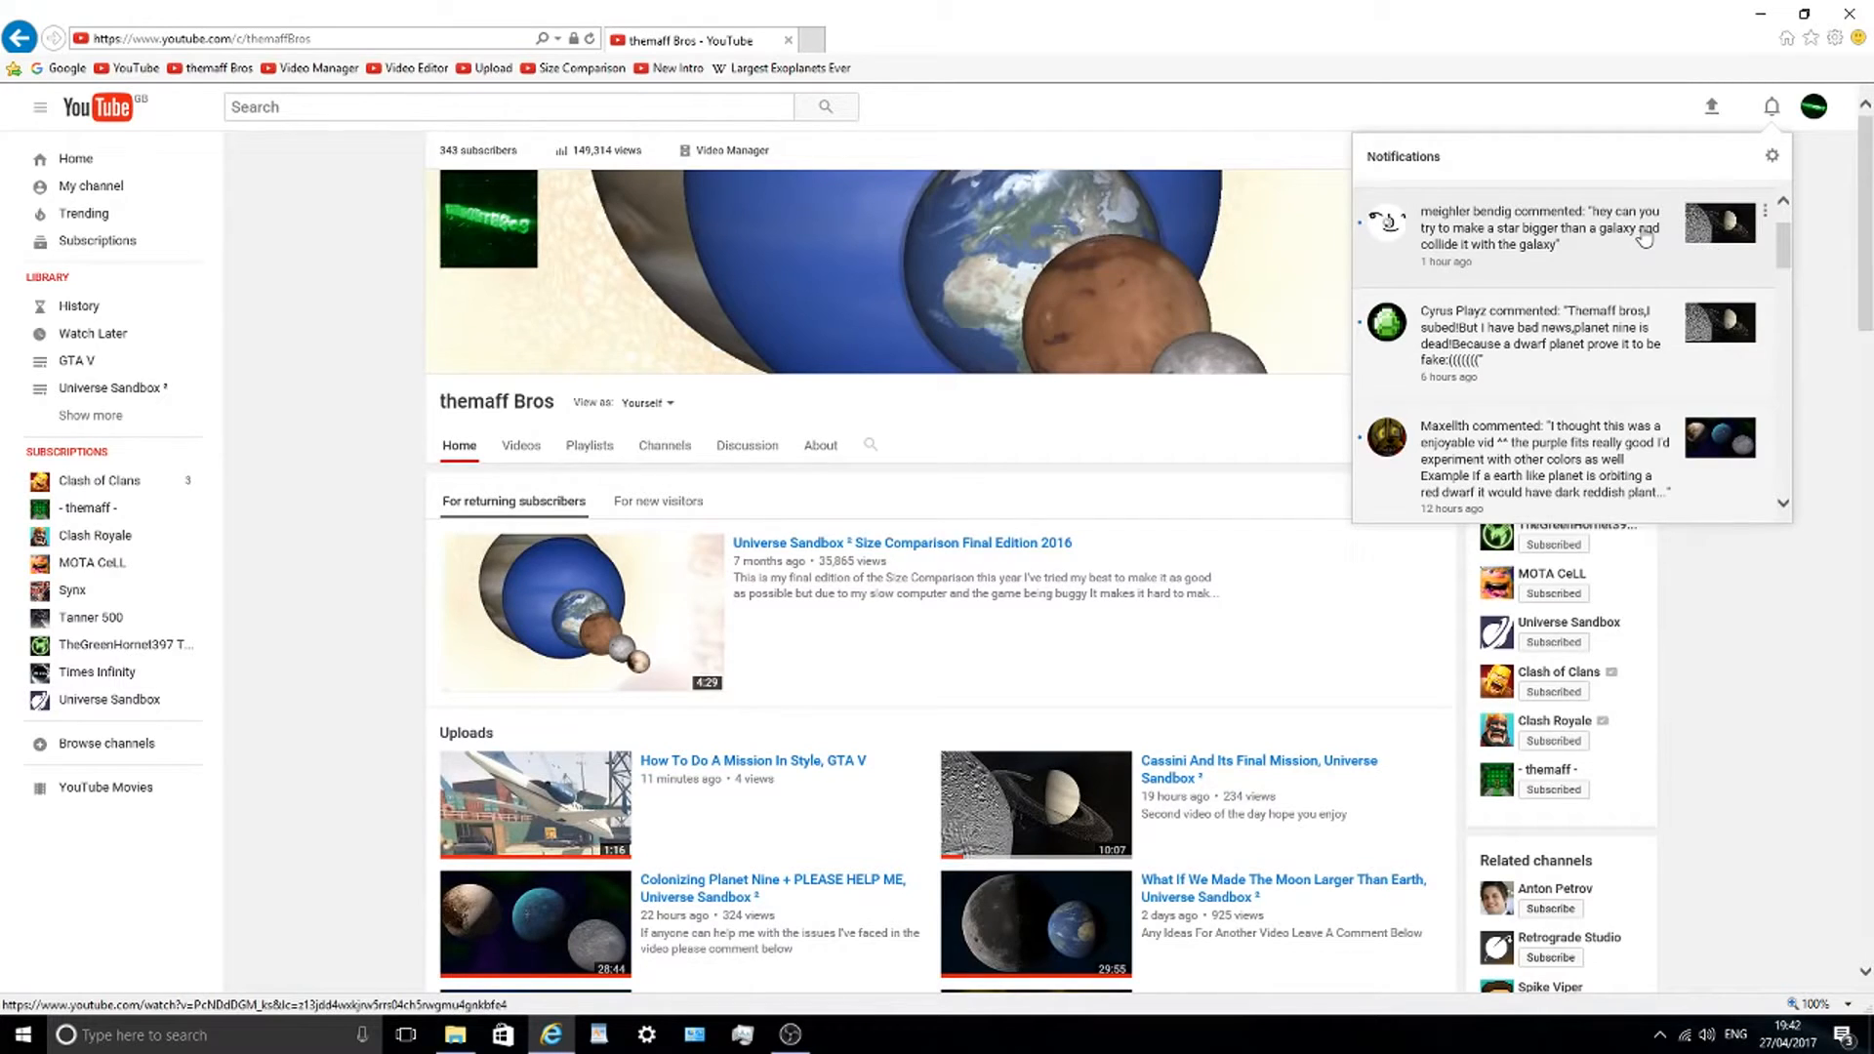
pyautogui.moveTo(1374, 362)
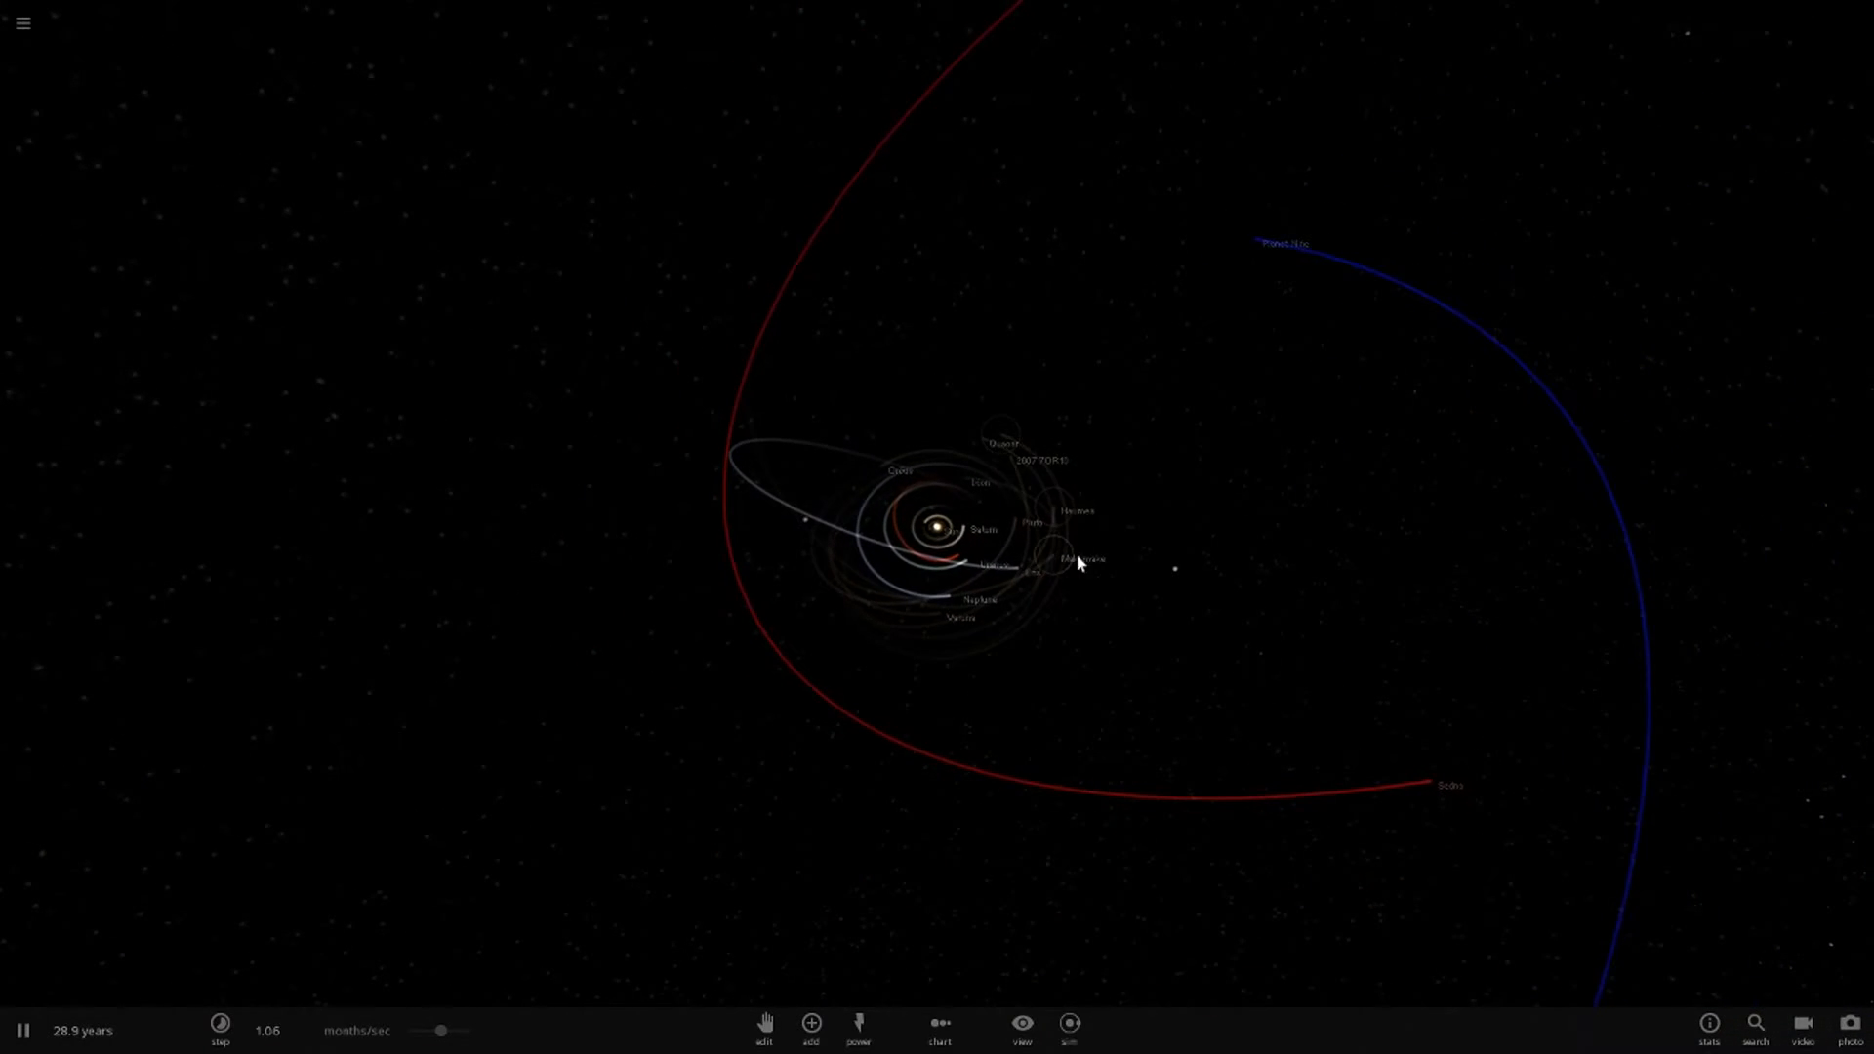
# Select Mpeste and rename it to '2013 SY99'.
pyautogui.click(810, 1028)
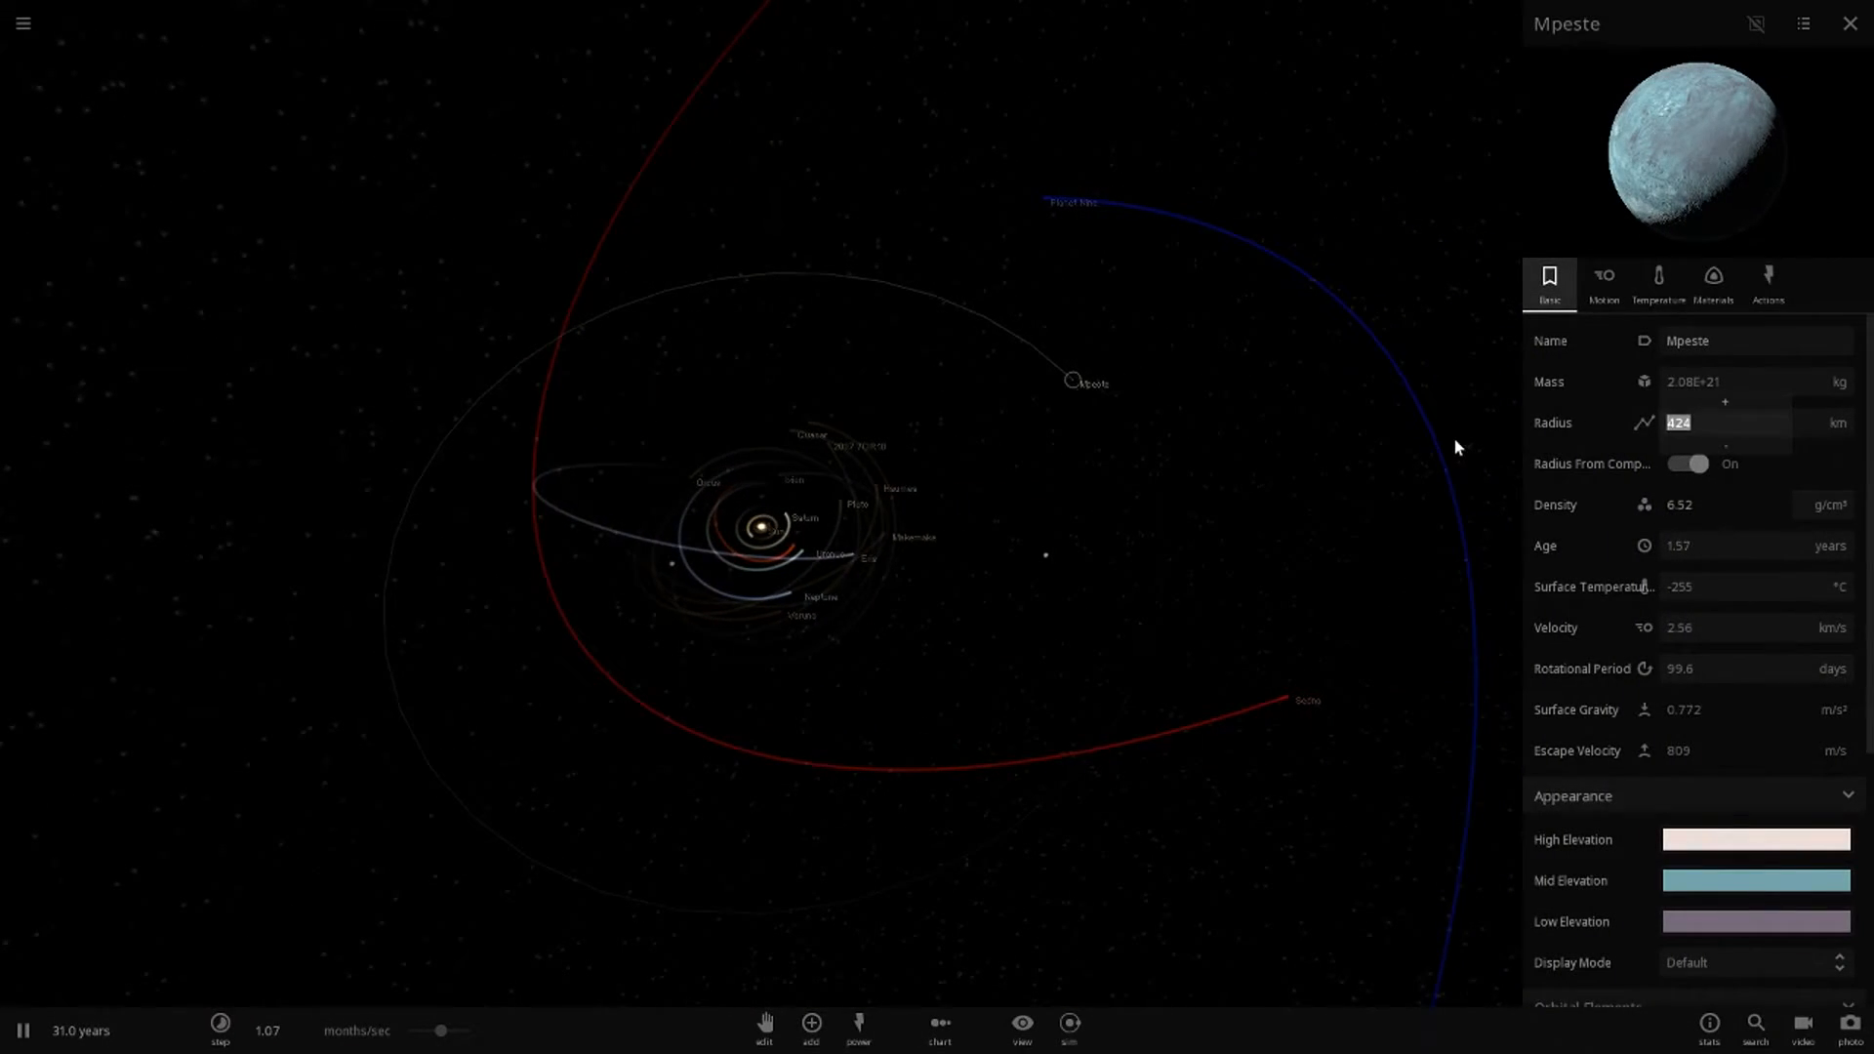
pyautogui.click(1686, 463)
pyautogui.write('20')
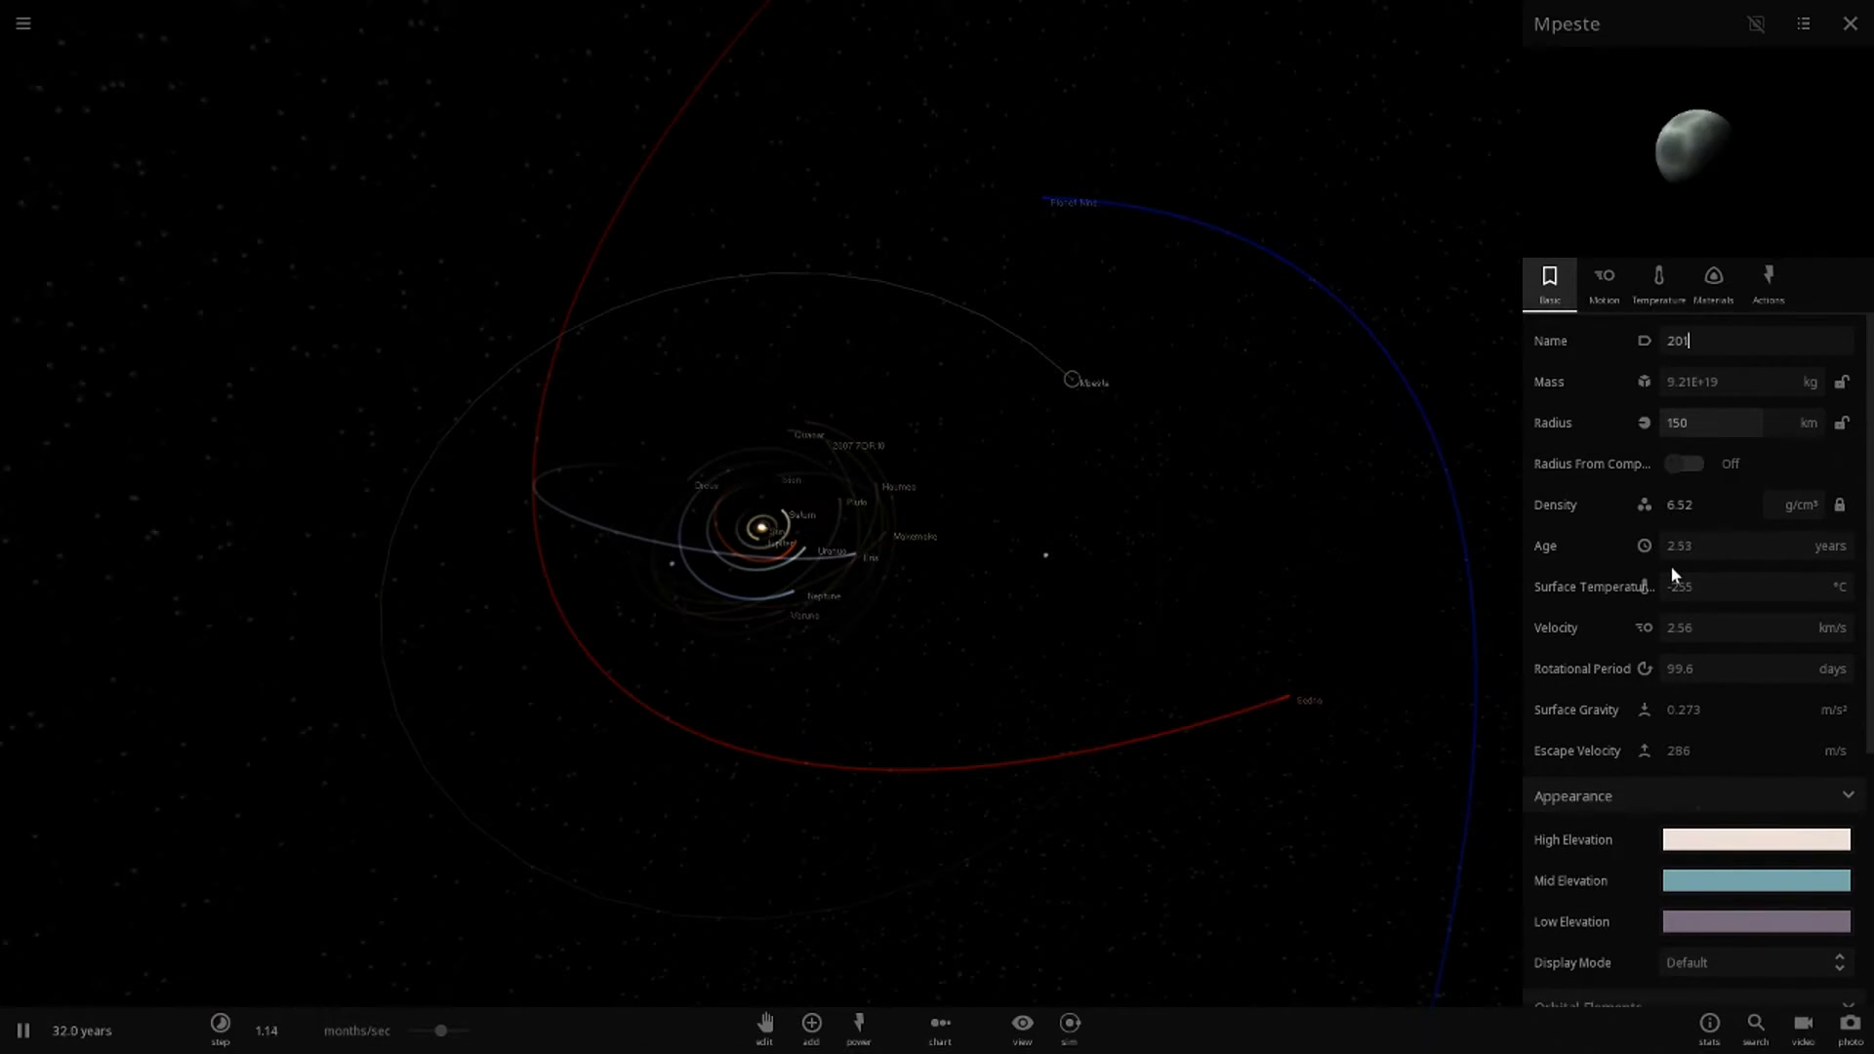
pyautogui.write('3 sy8')
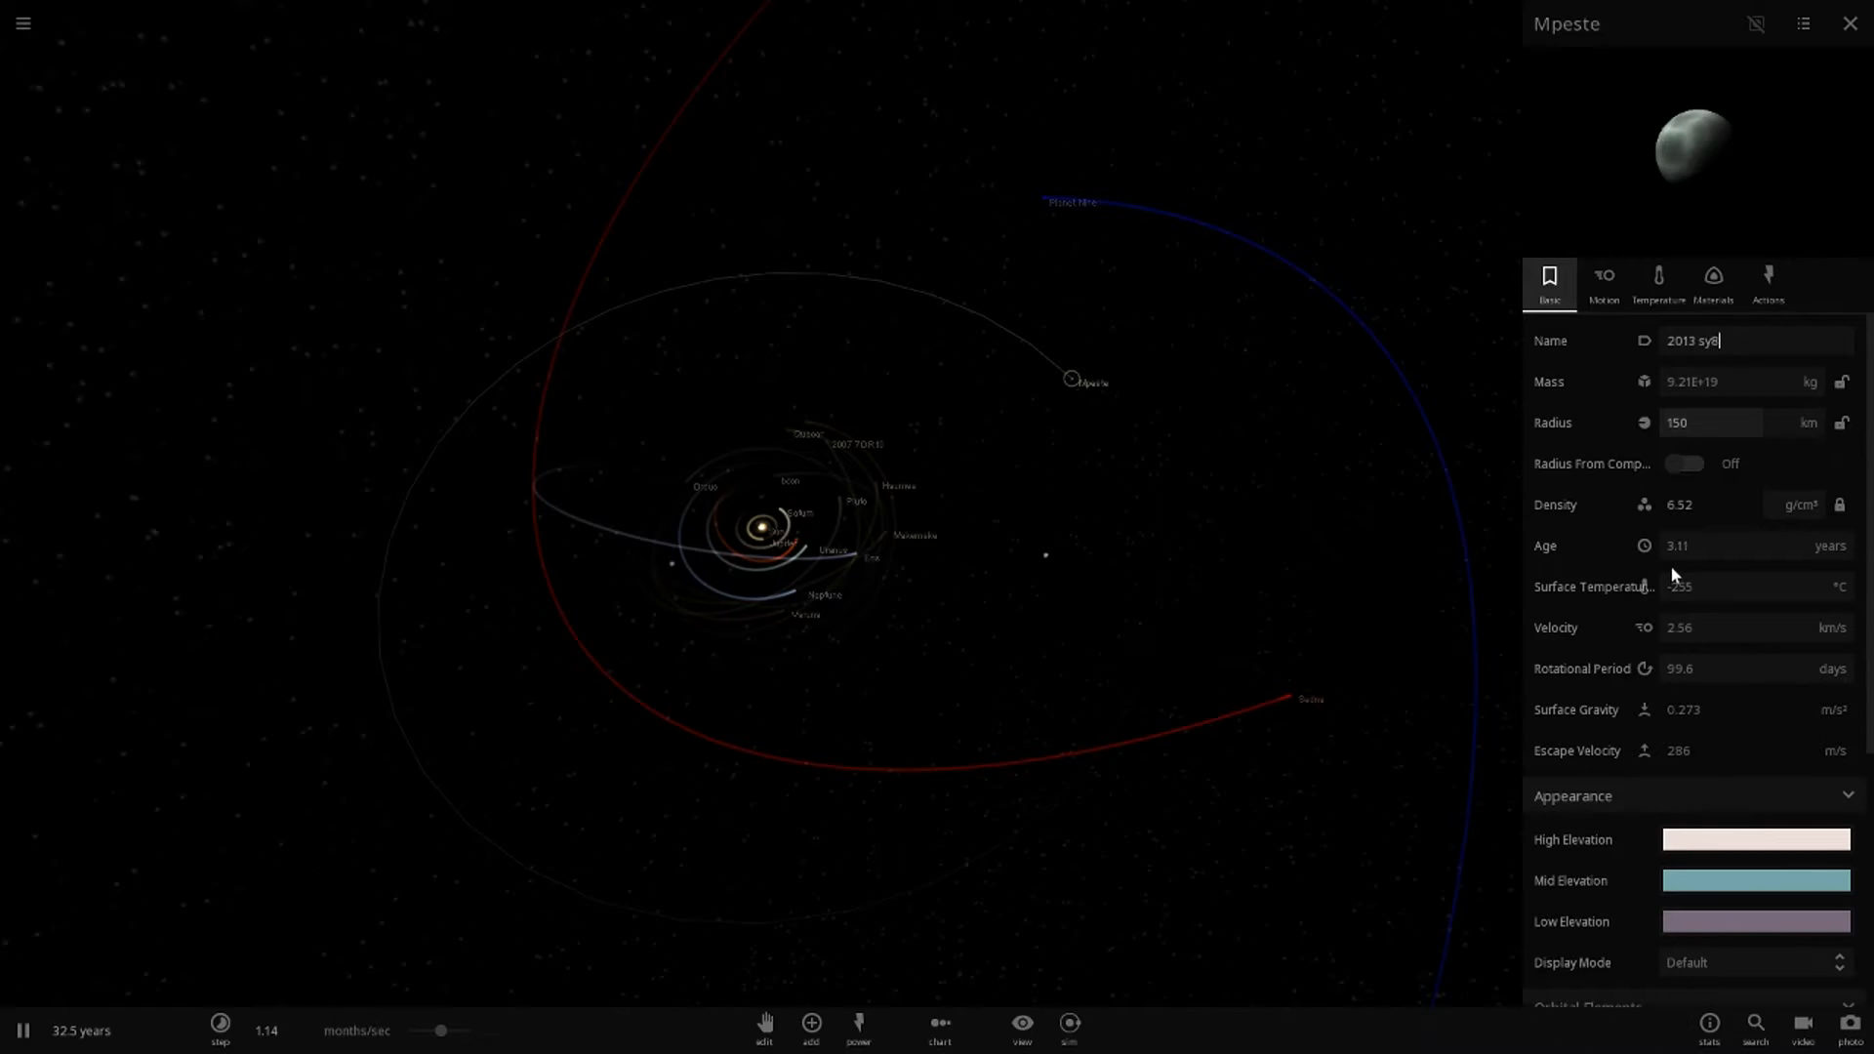
pyautogui.press('Backspace')
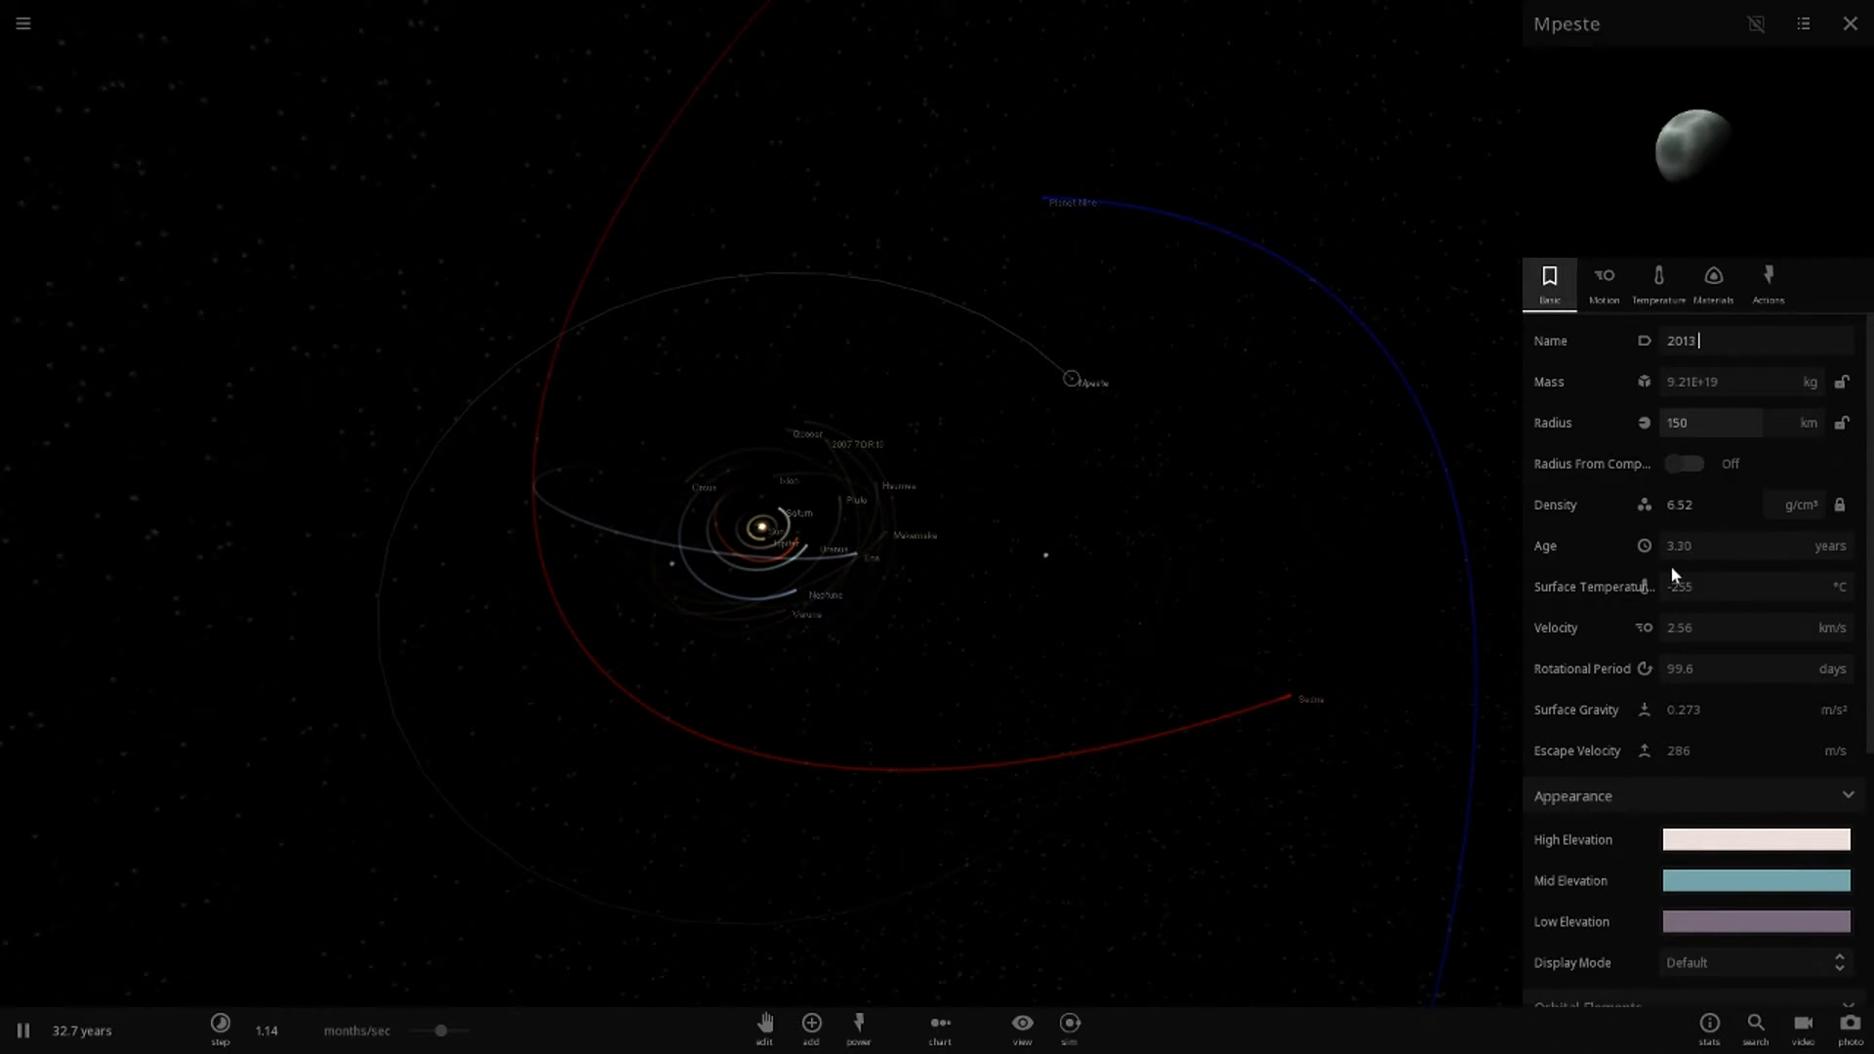
pyautogui.write('SY99')
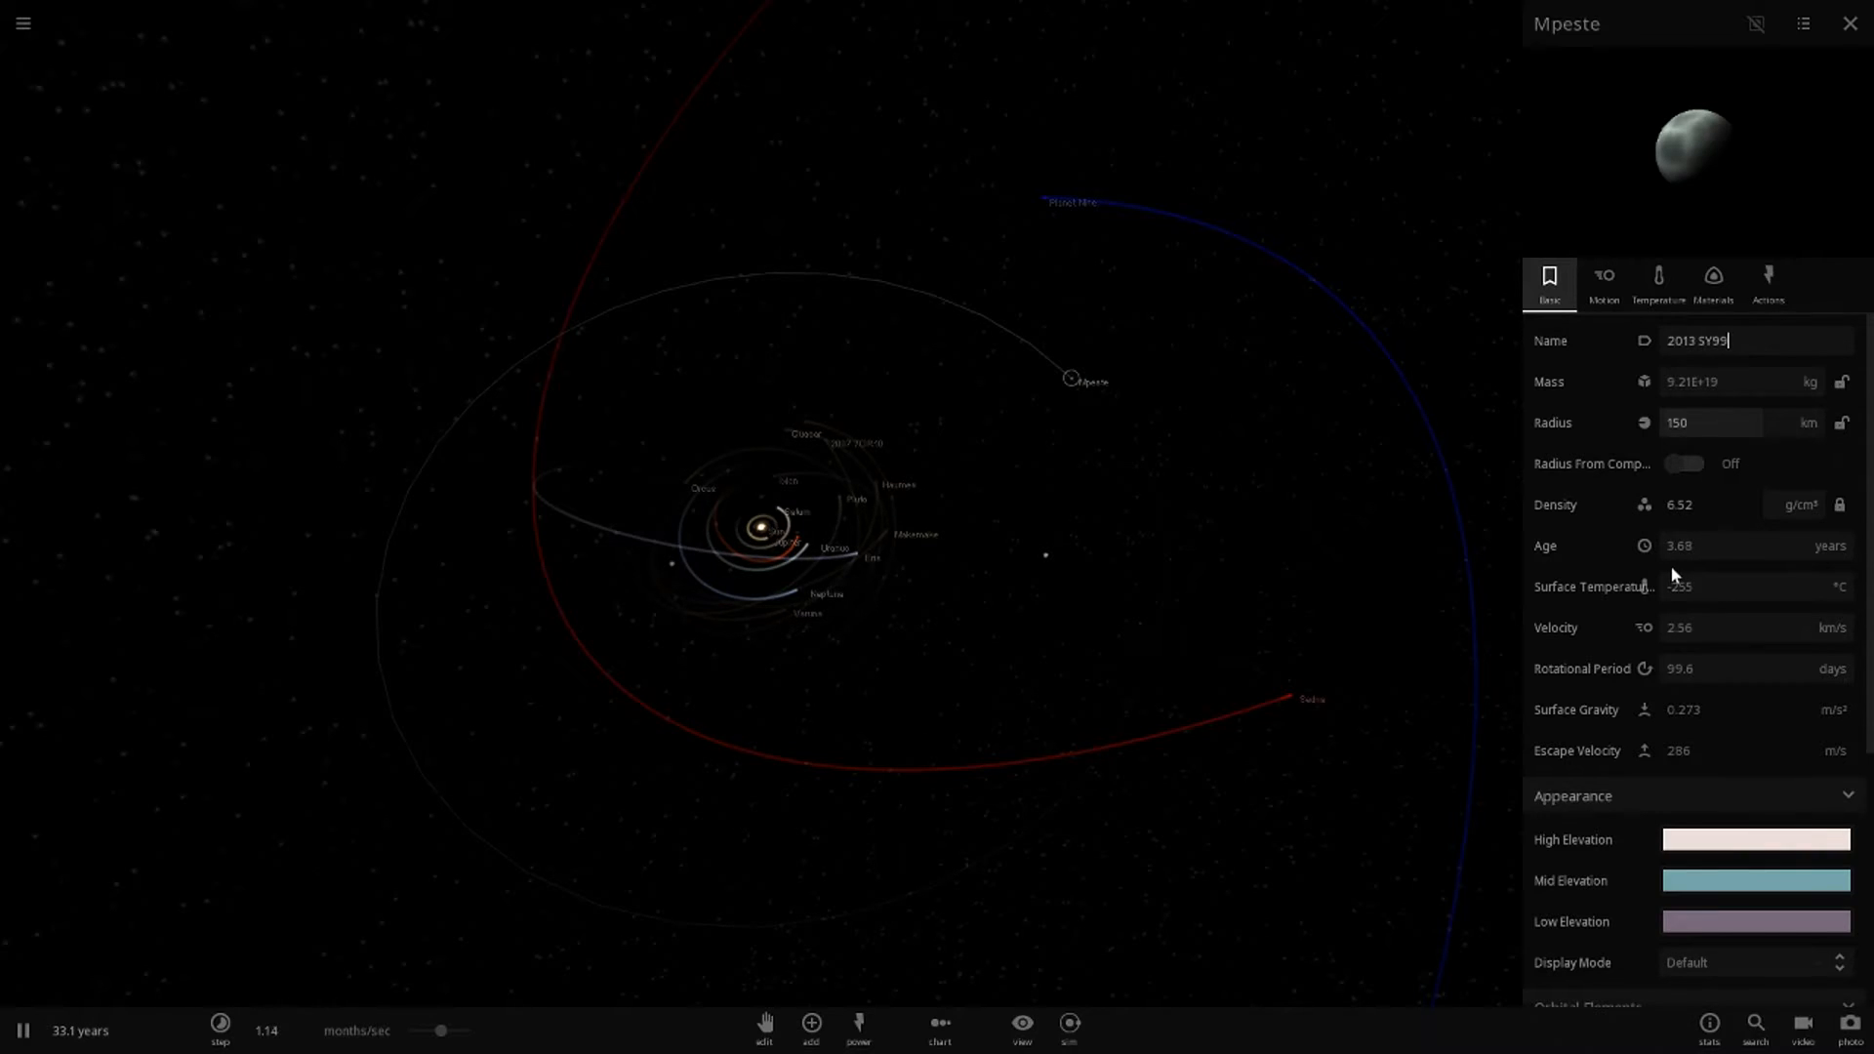
pyautogui.press('Return')
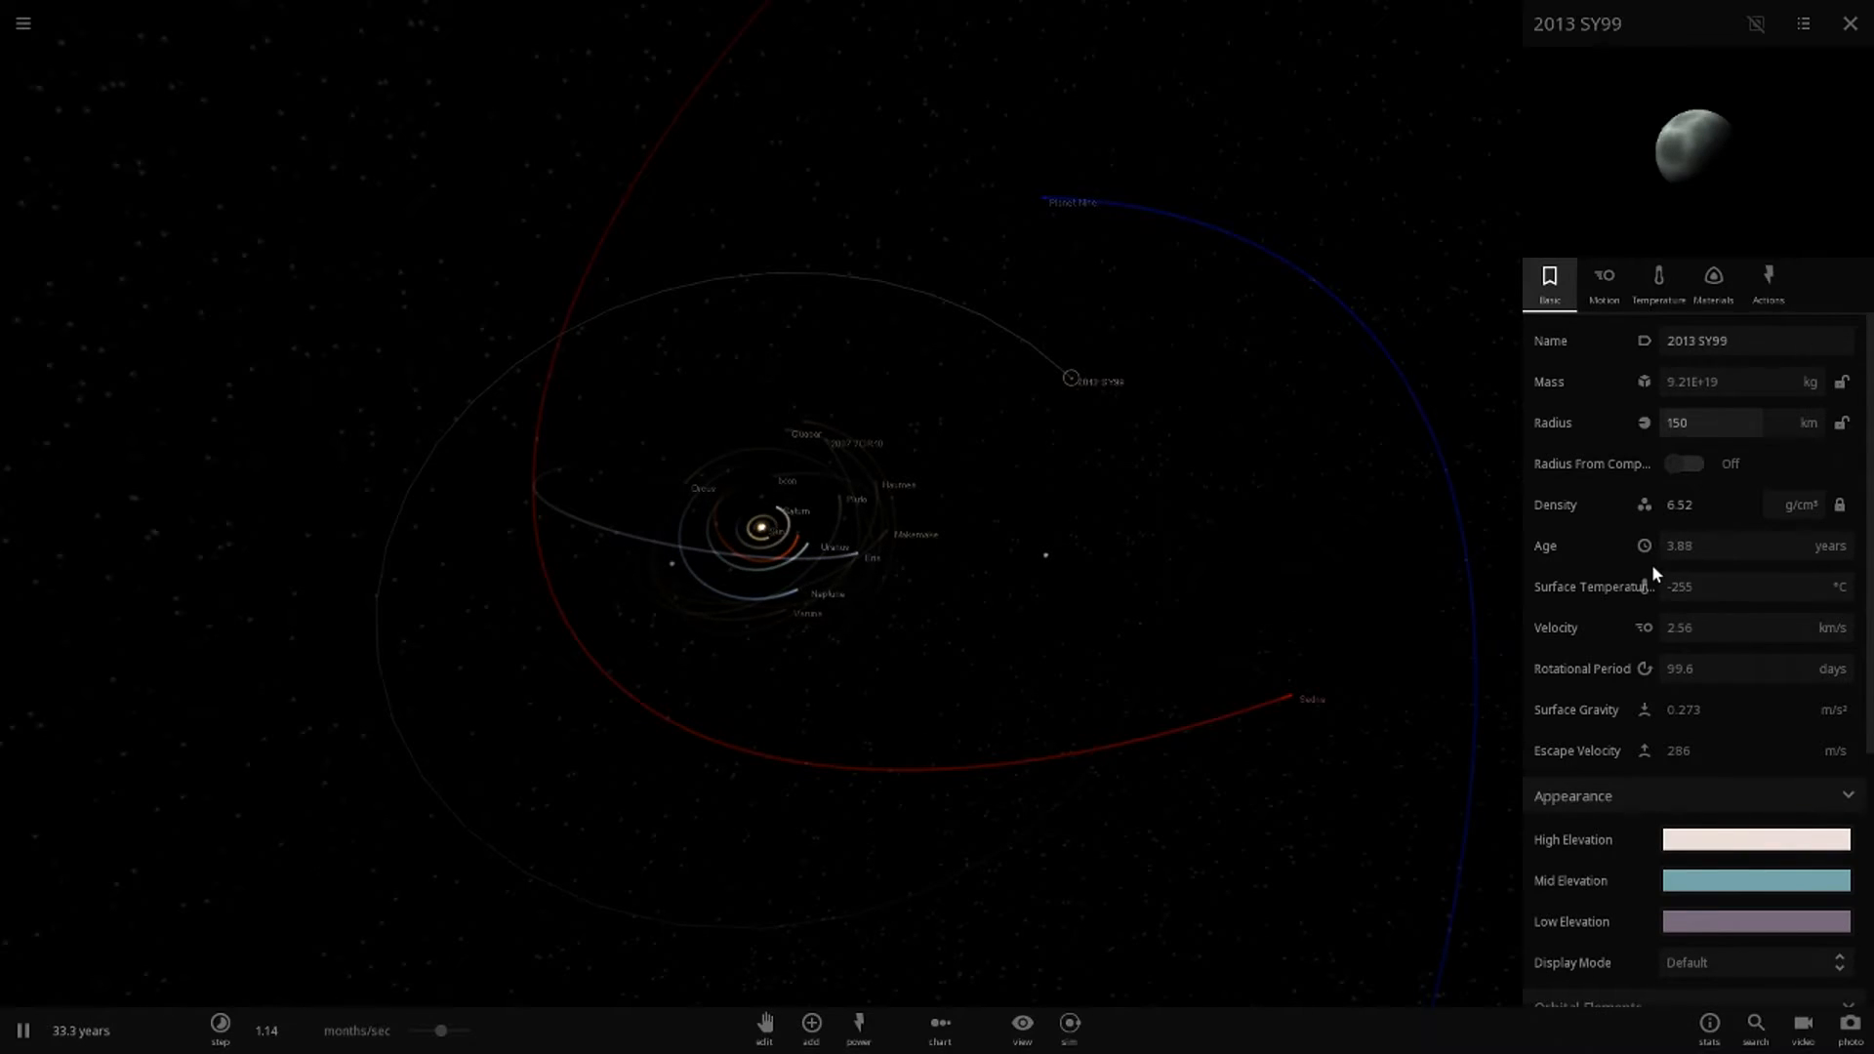
pyautogui.moveTo(1213, 453)
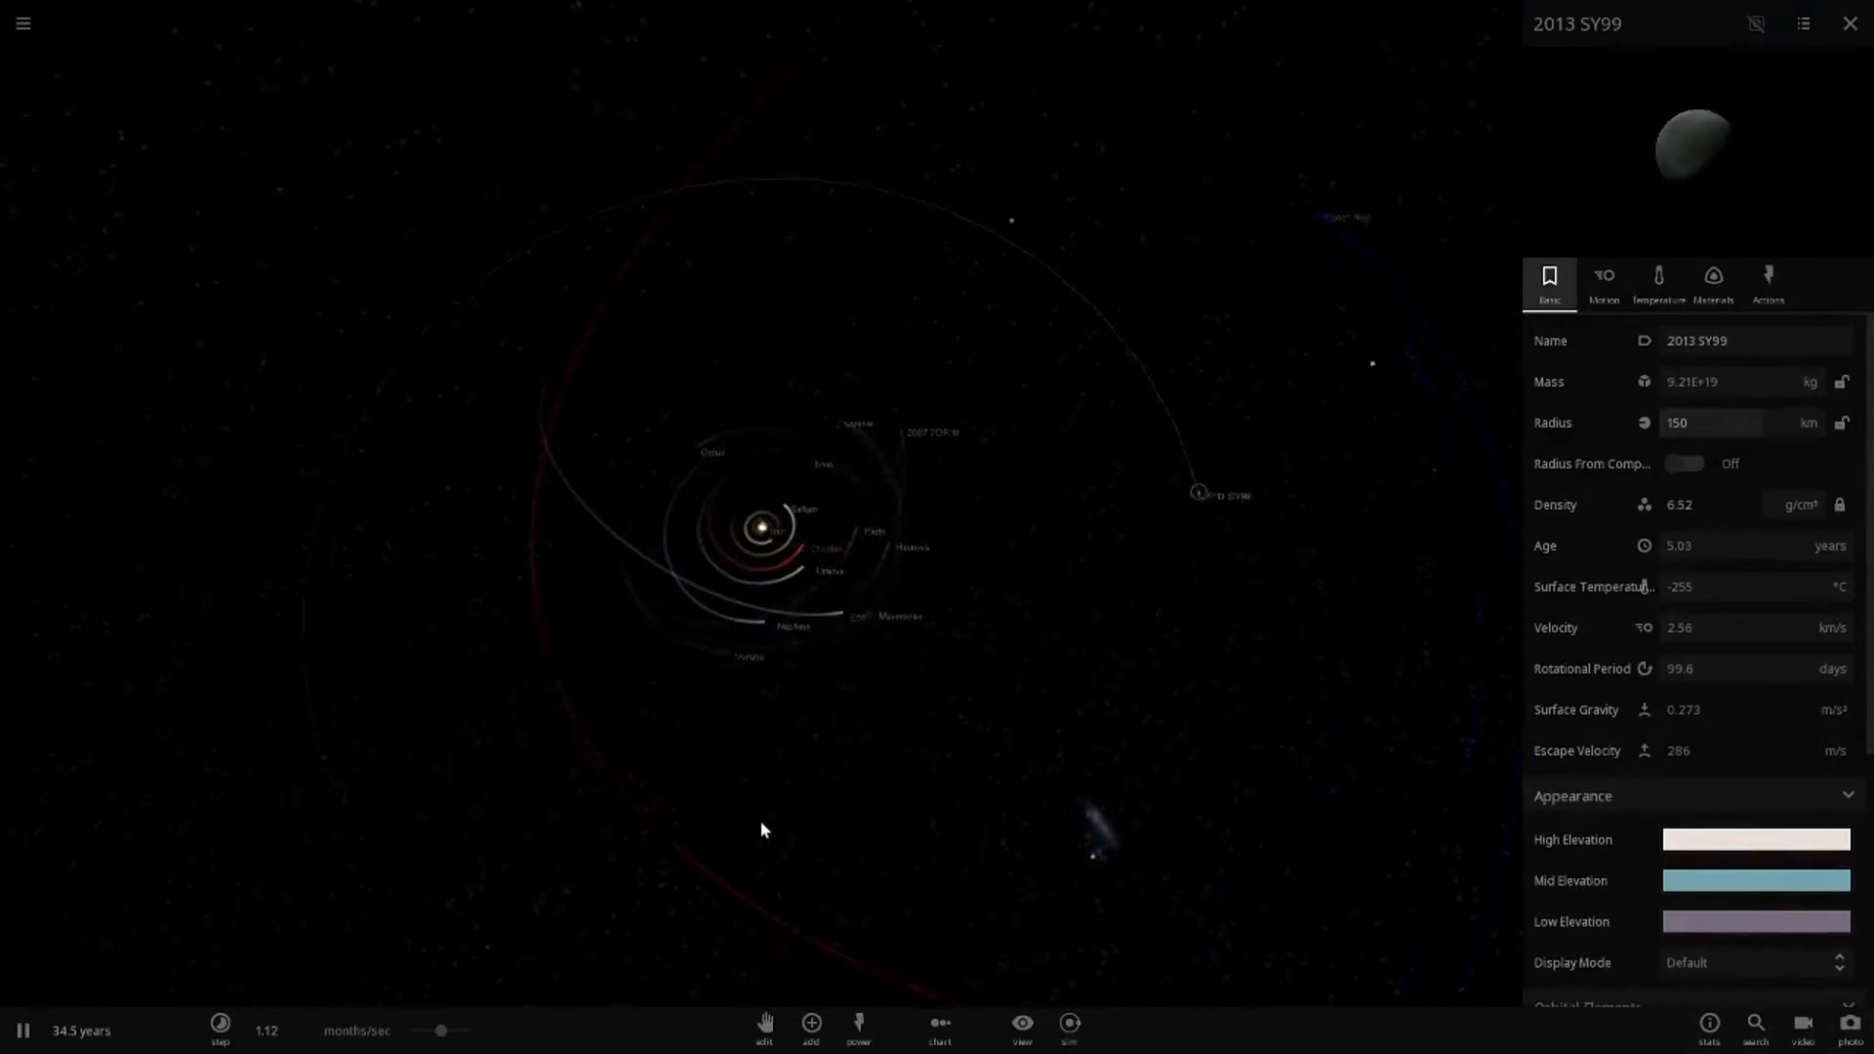
# Review Planet Nine's properties panel, then close it.
pyautogui.click(1848, 23)
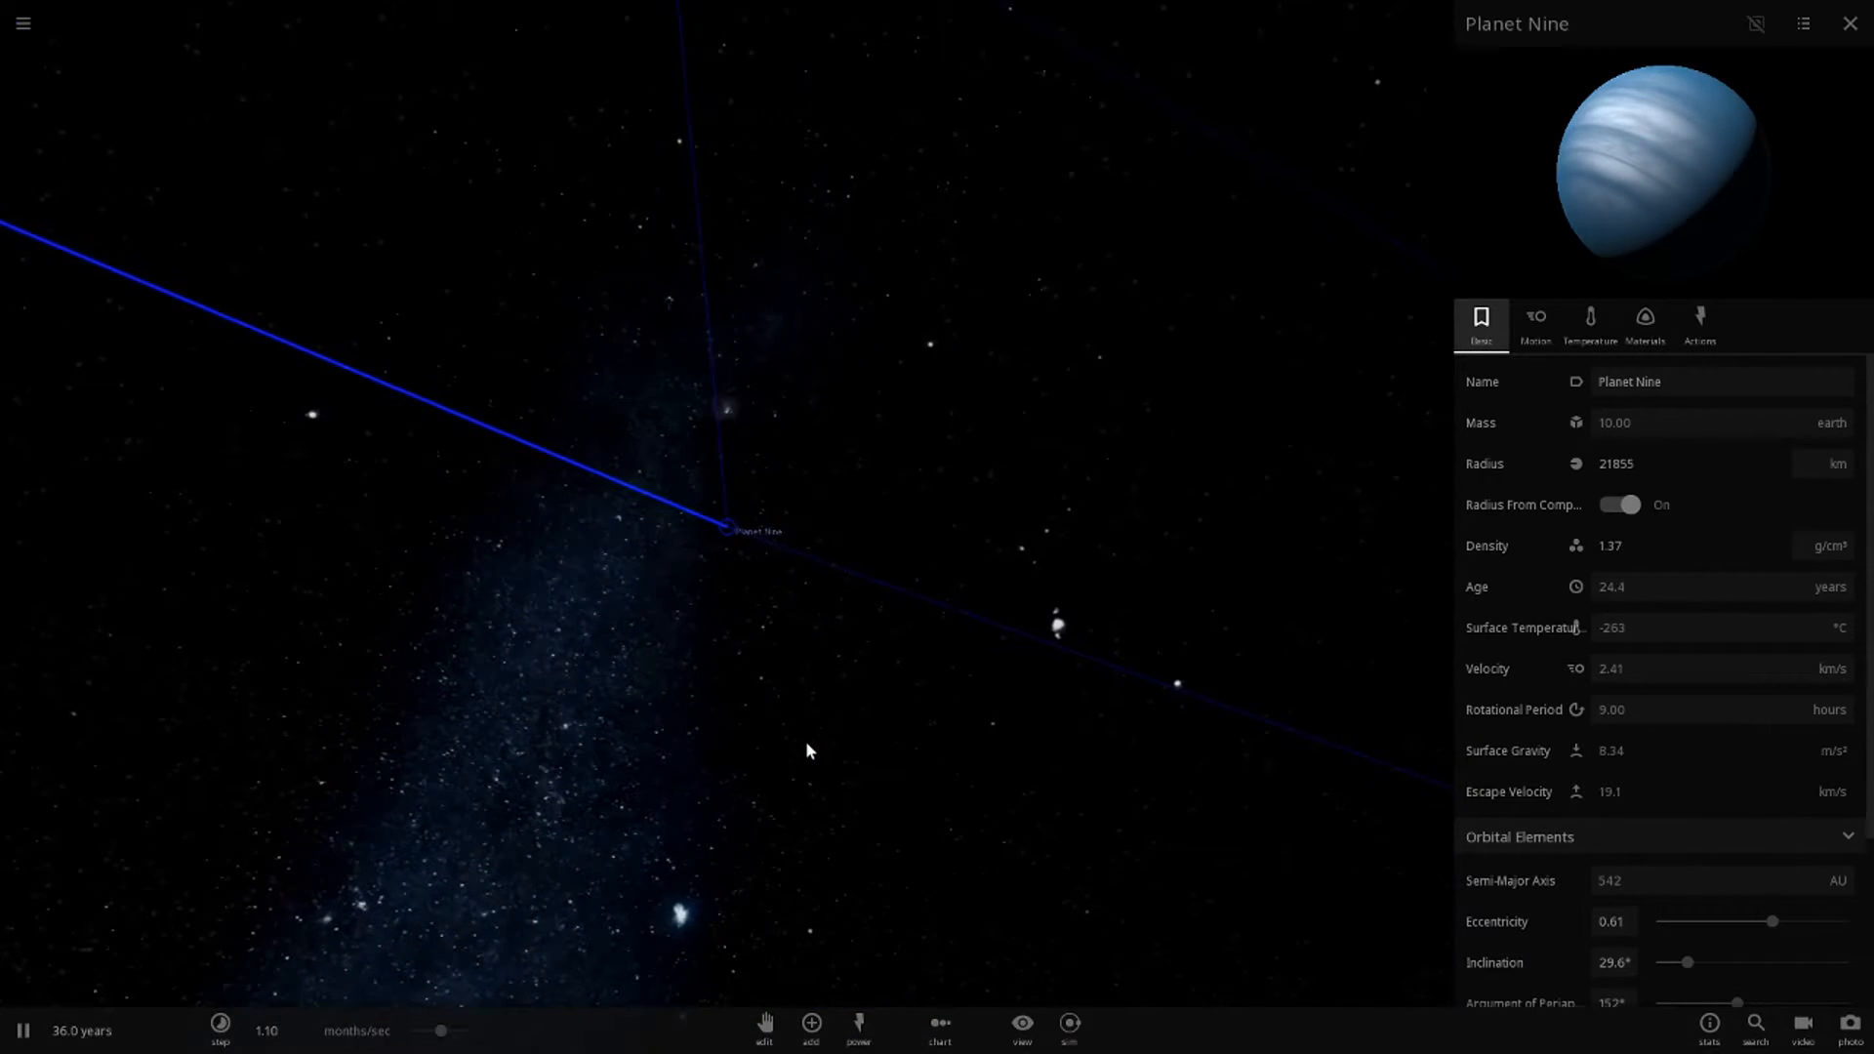
pyautogui.click(1851, 23)
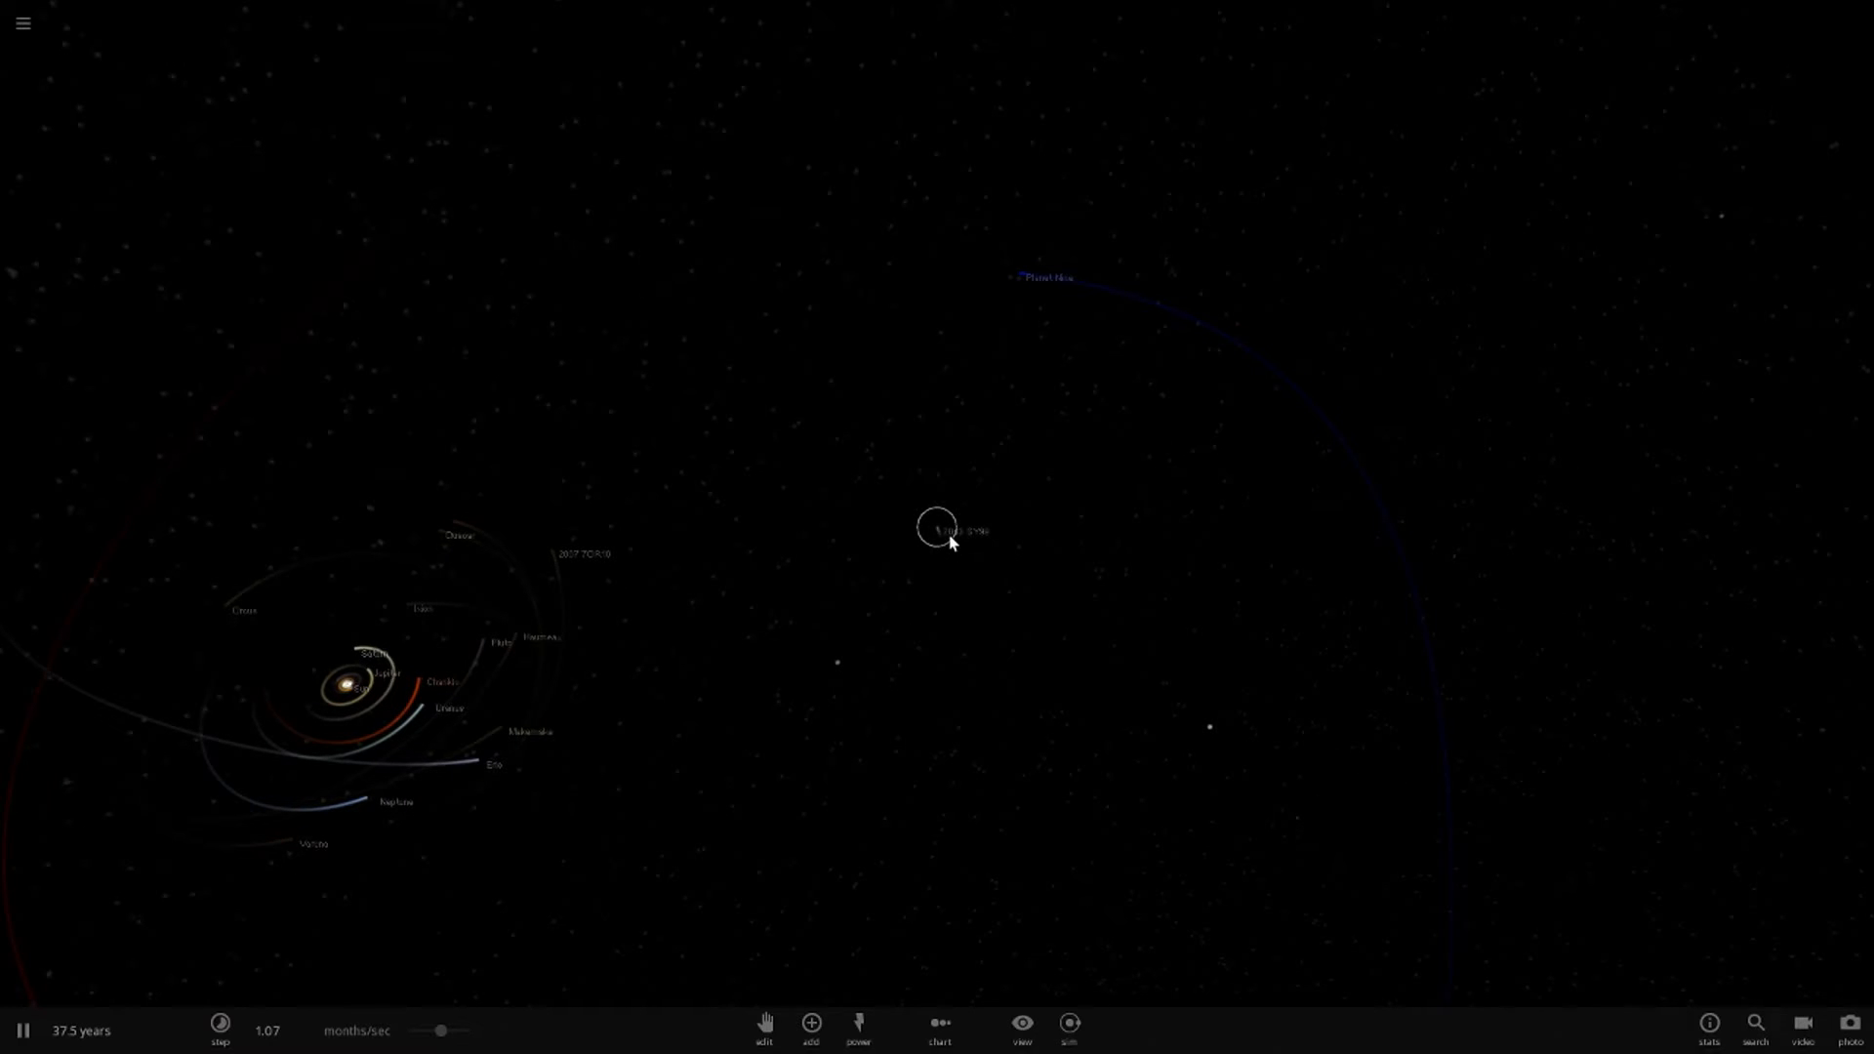
# Select 2013 SY99 and raise time speed to about seven years per second.
pyautogui.click(937, 528)
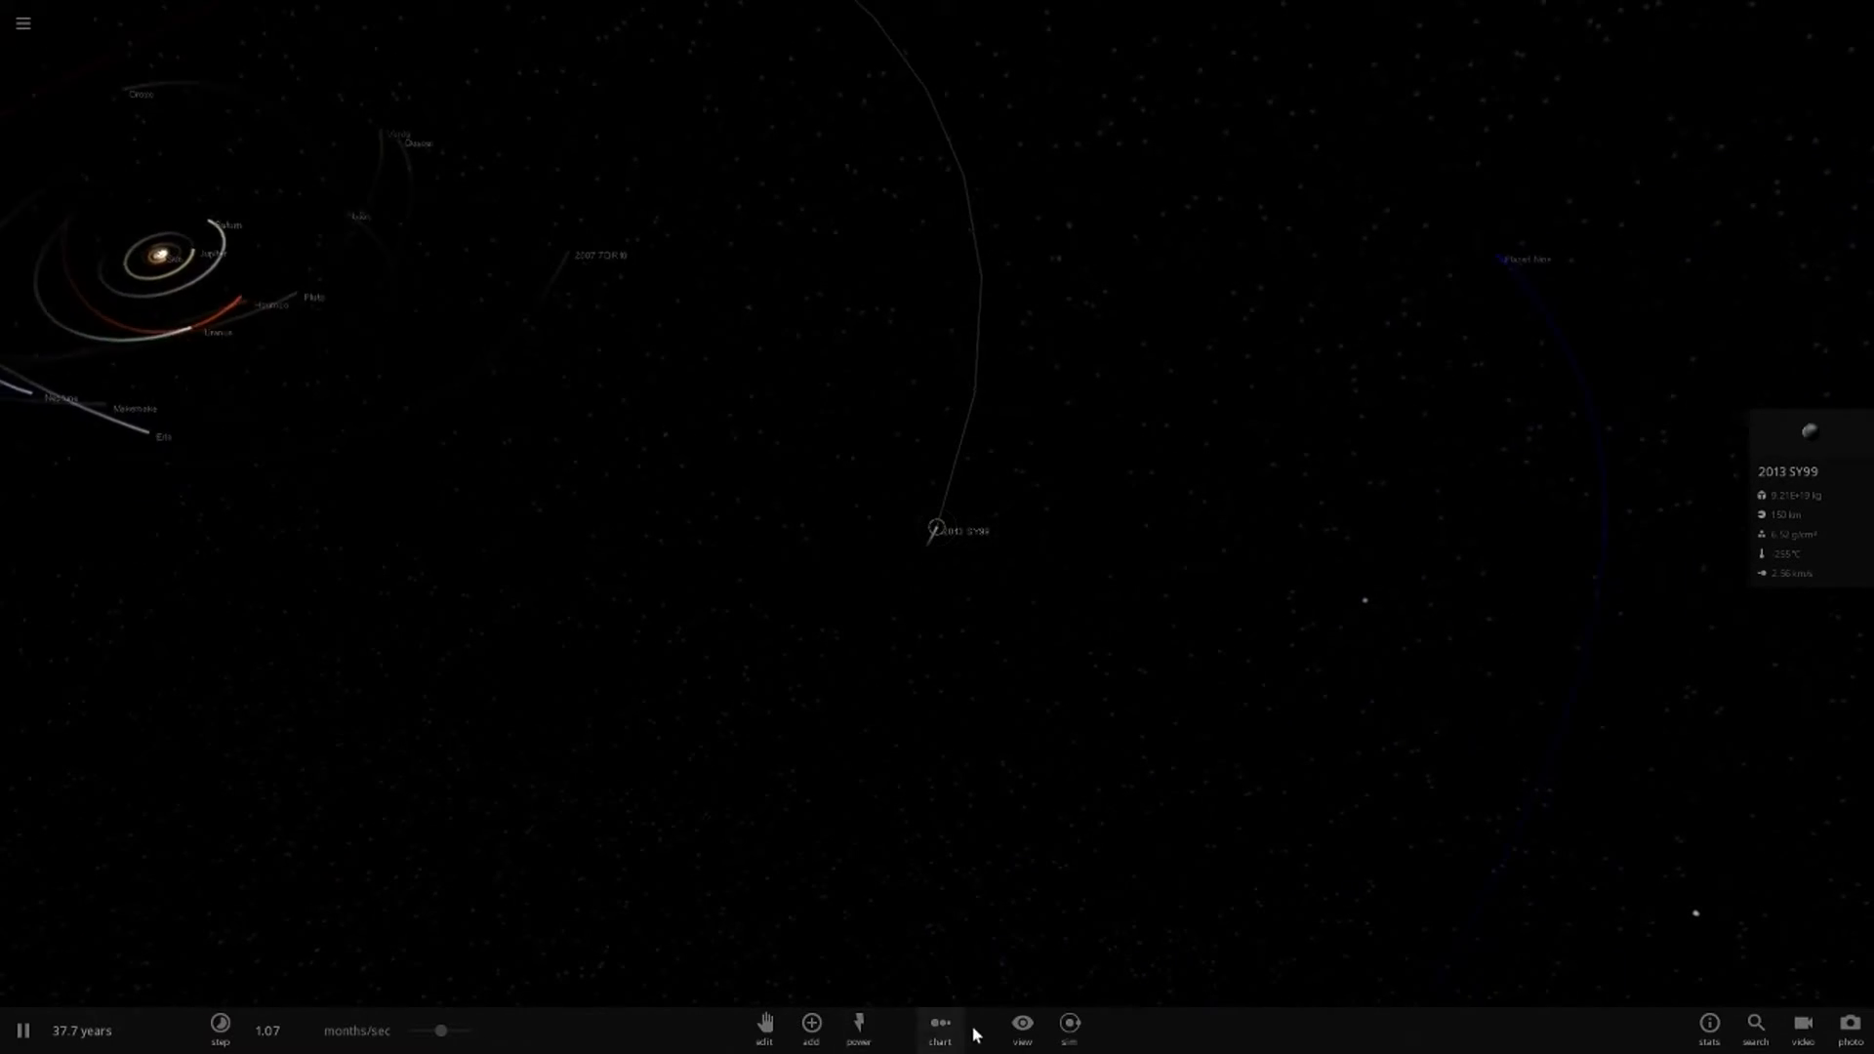
pyautogui.click(1021, 1028)
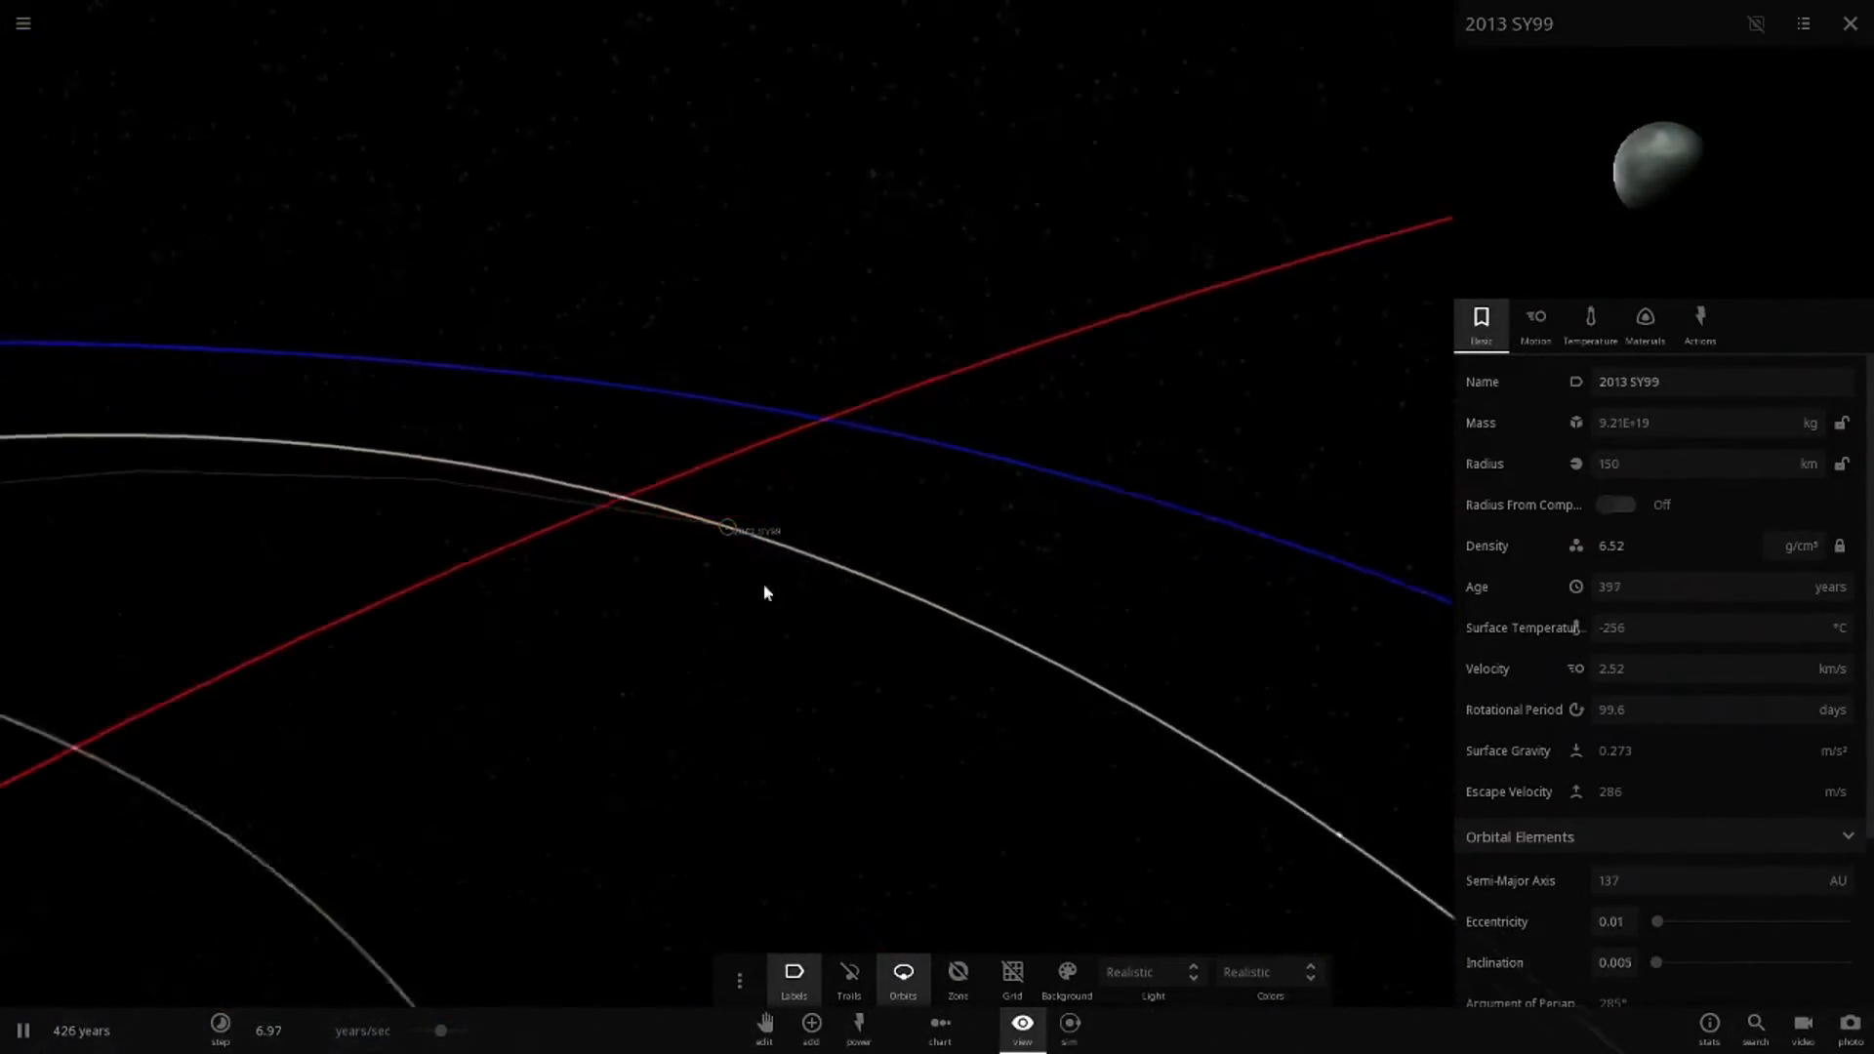
# Check 2013 SY99's Motion orbital elements, then pause once eccentricity reaches 1.00.
pyautogui.scroll(-3)
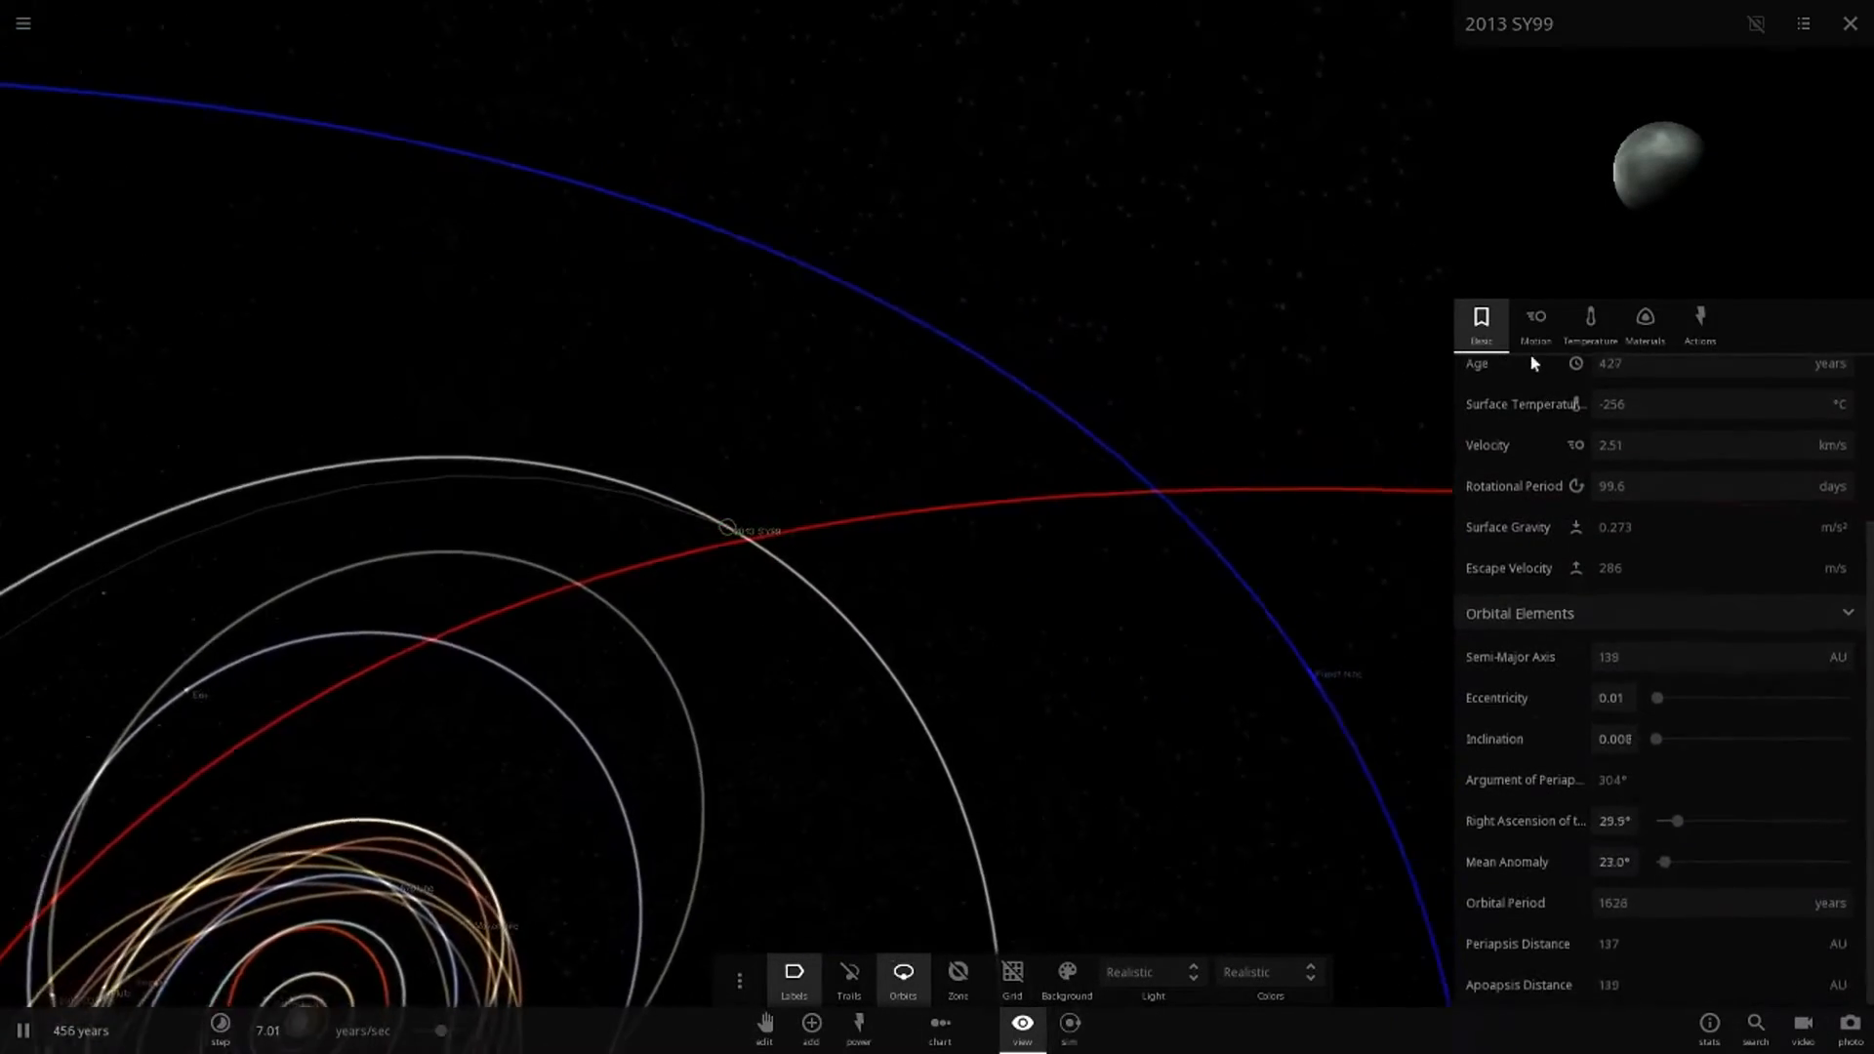
pyautogui.click(1534, 323)
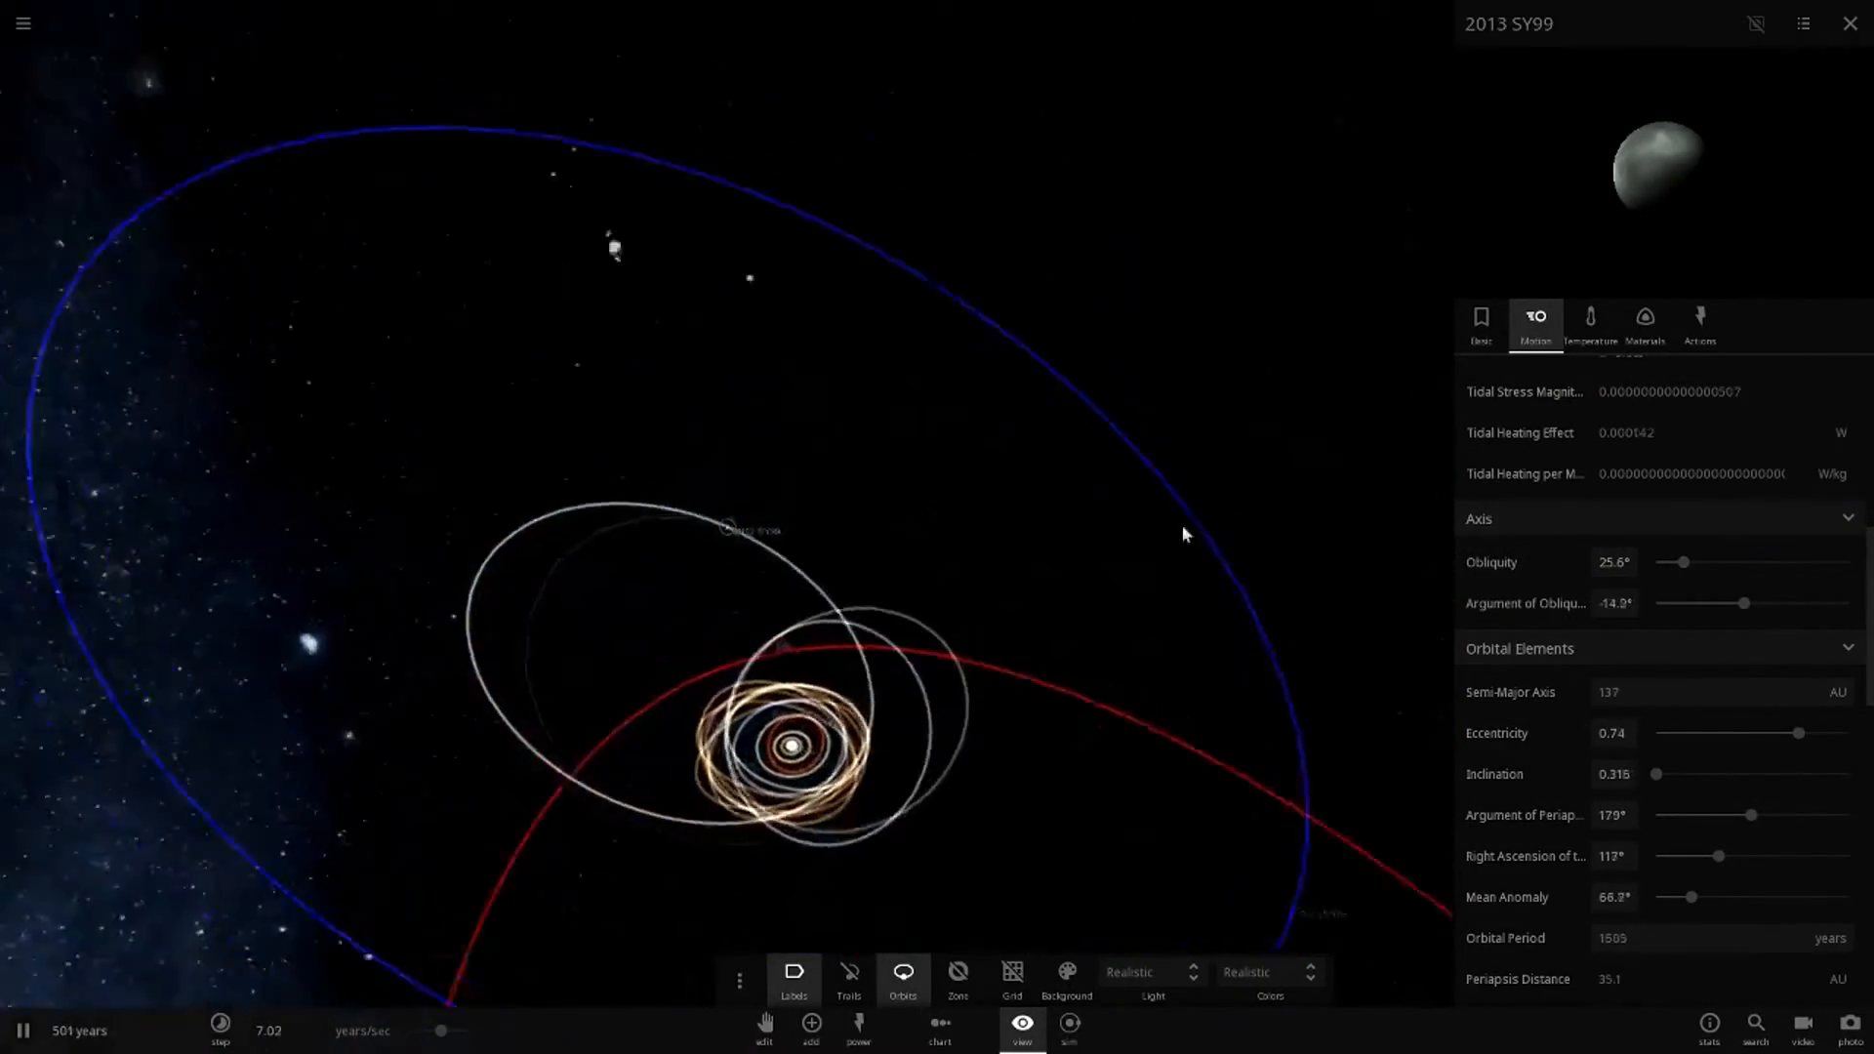
pyautogui.click(1850, 22)
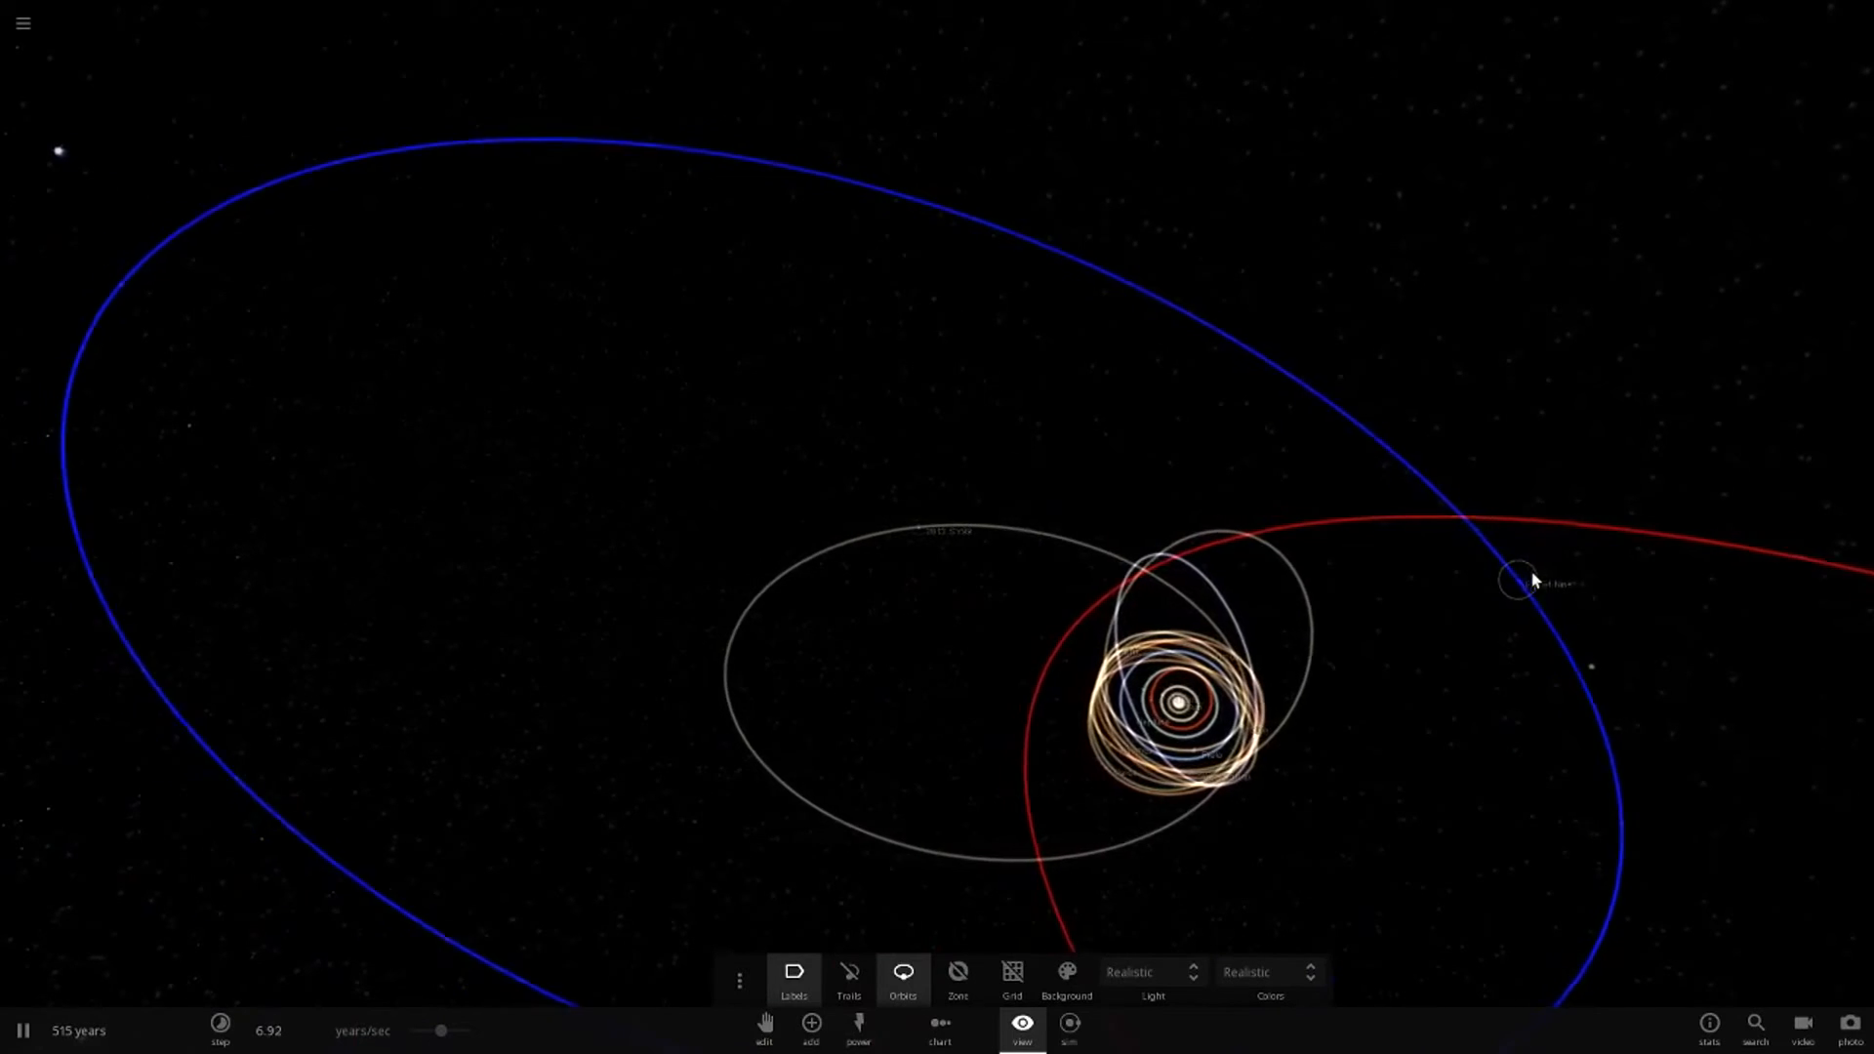
pyautogui.click(1535, 576)
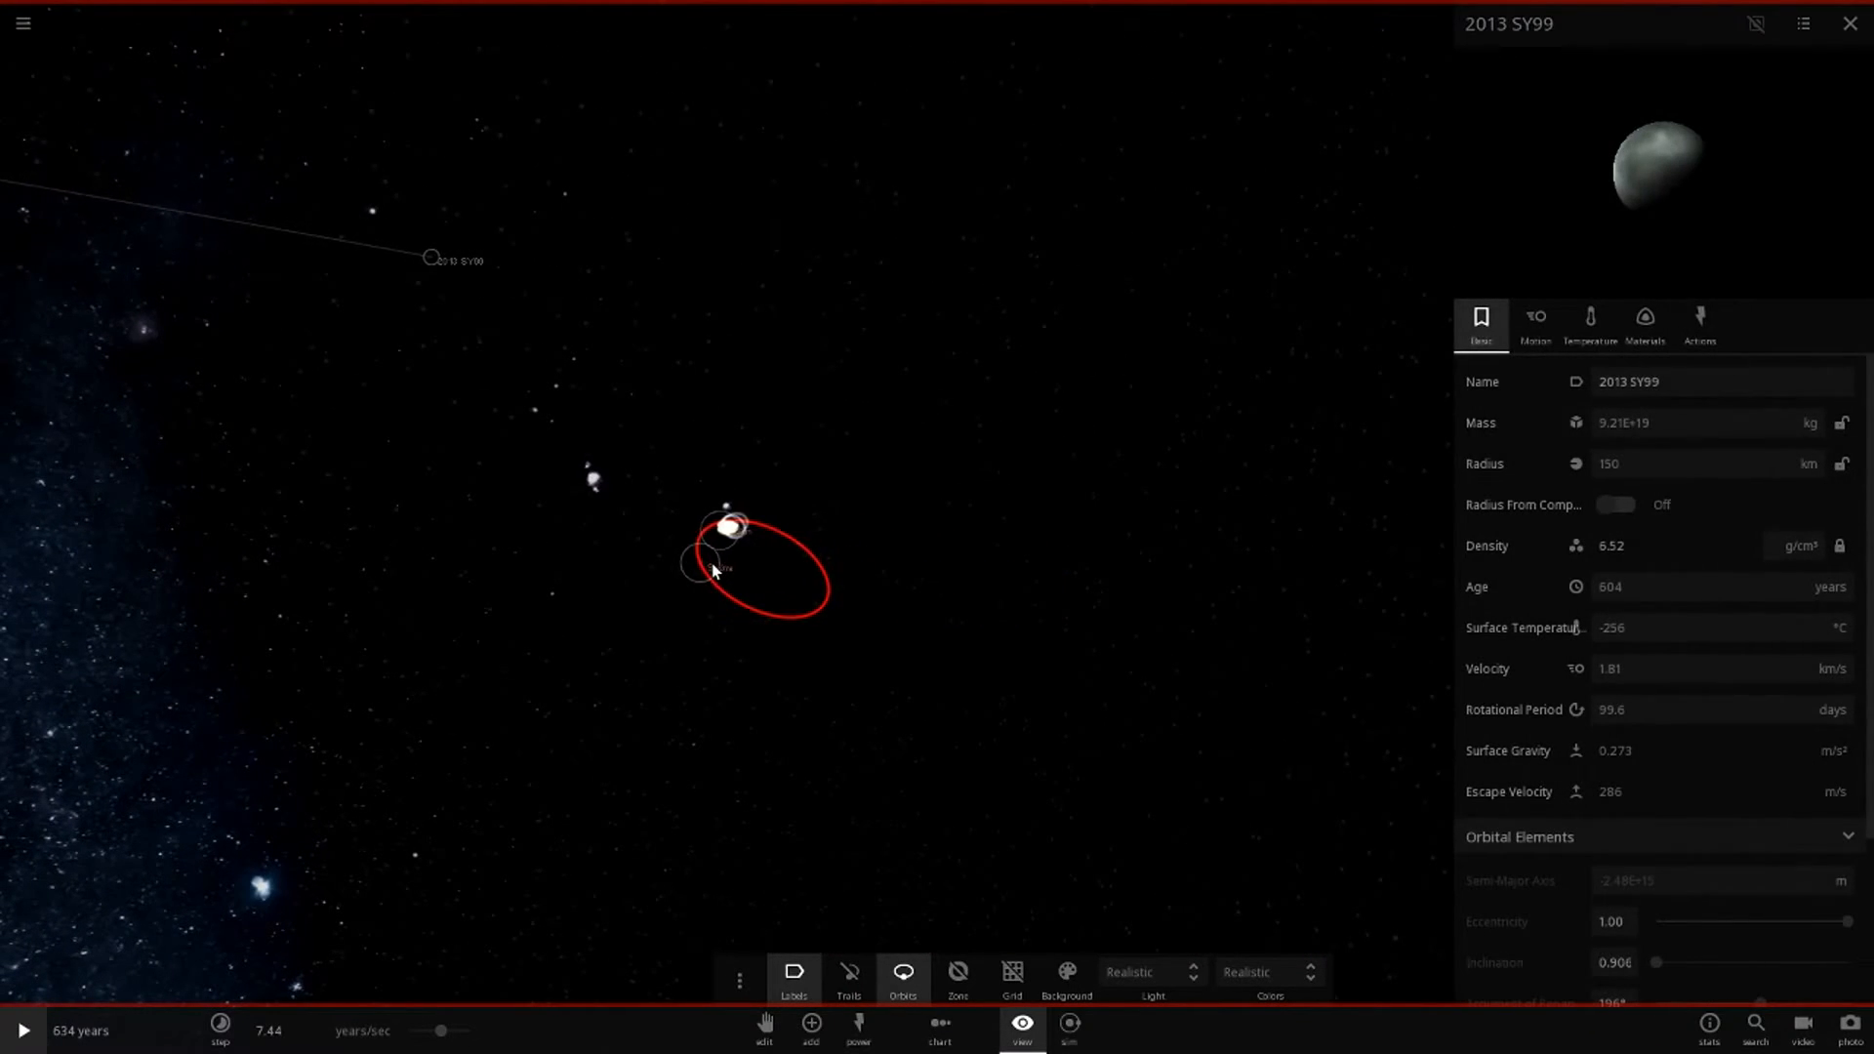
# Close 2013 SY99's details, select the Sun and zoom into the inner system.
pyautogui.click(1848, 23)
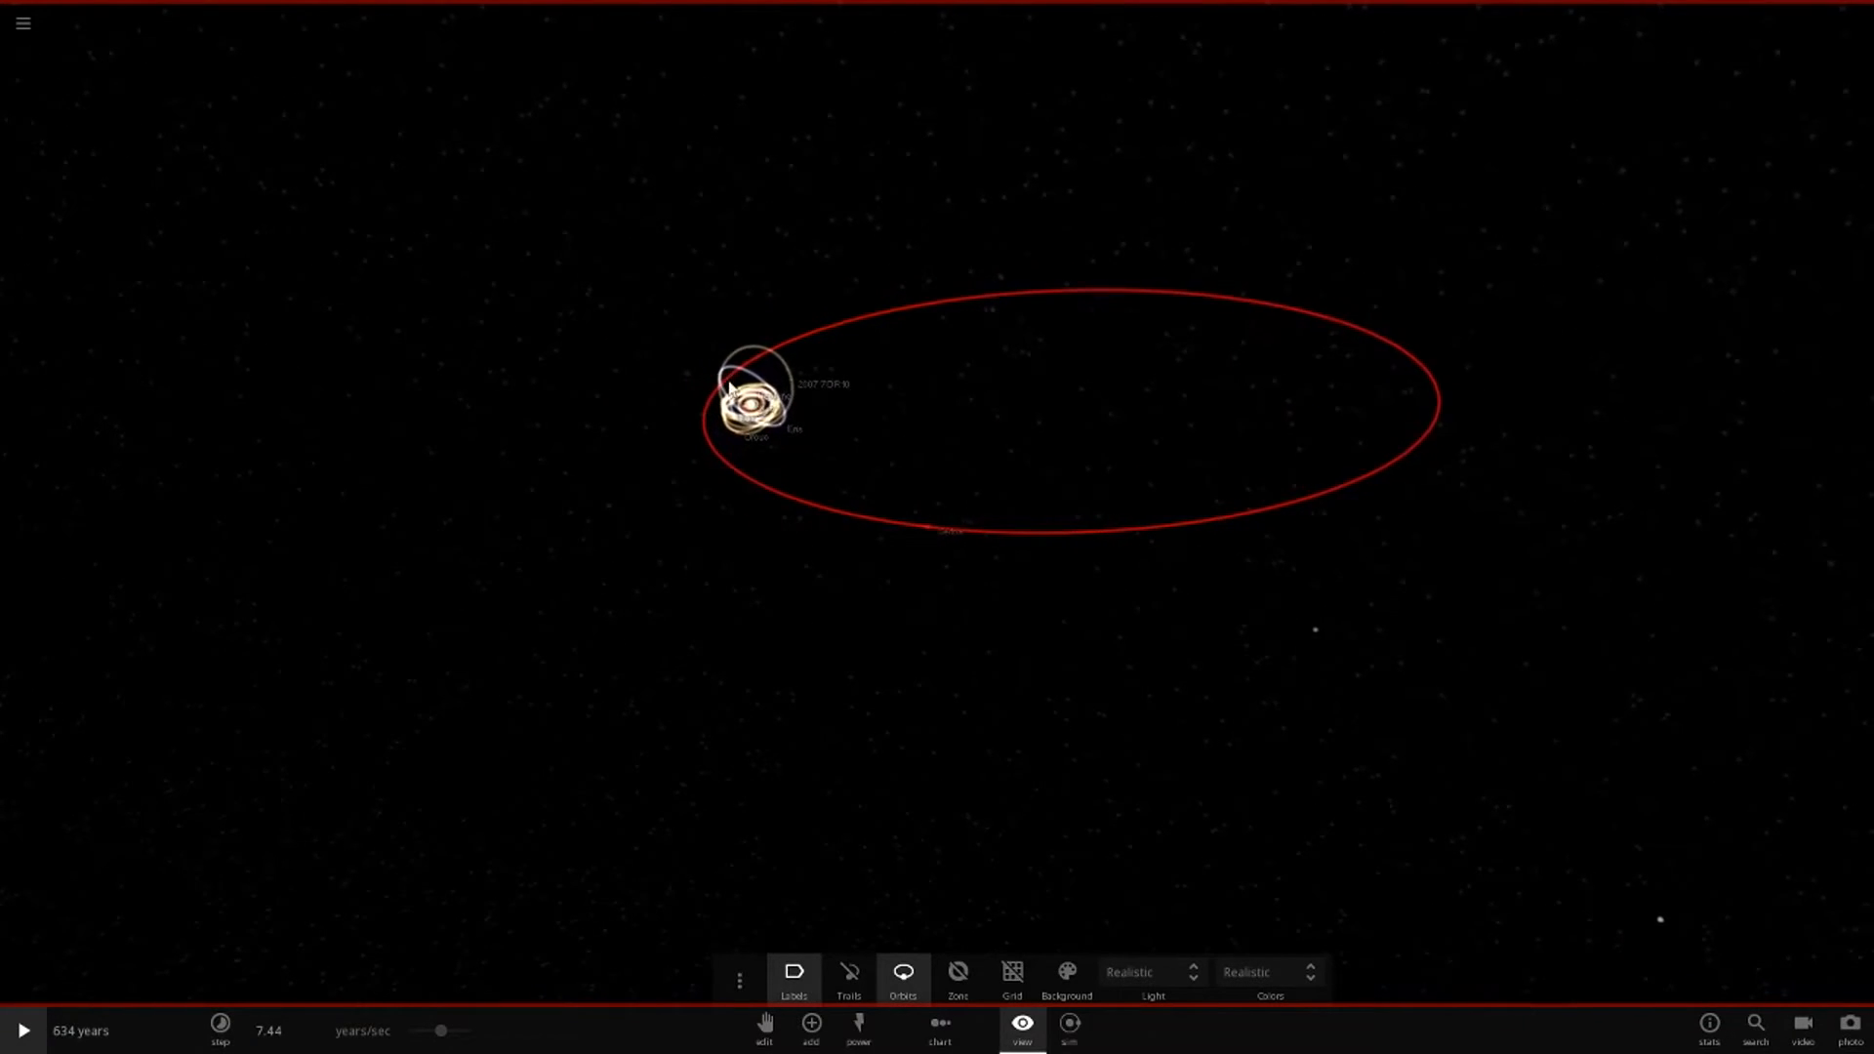
pyautogui.click(746, 405)
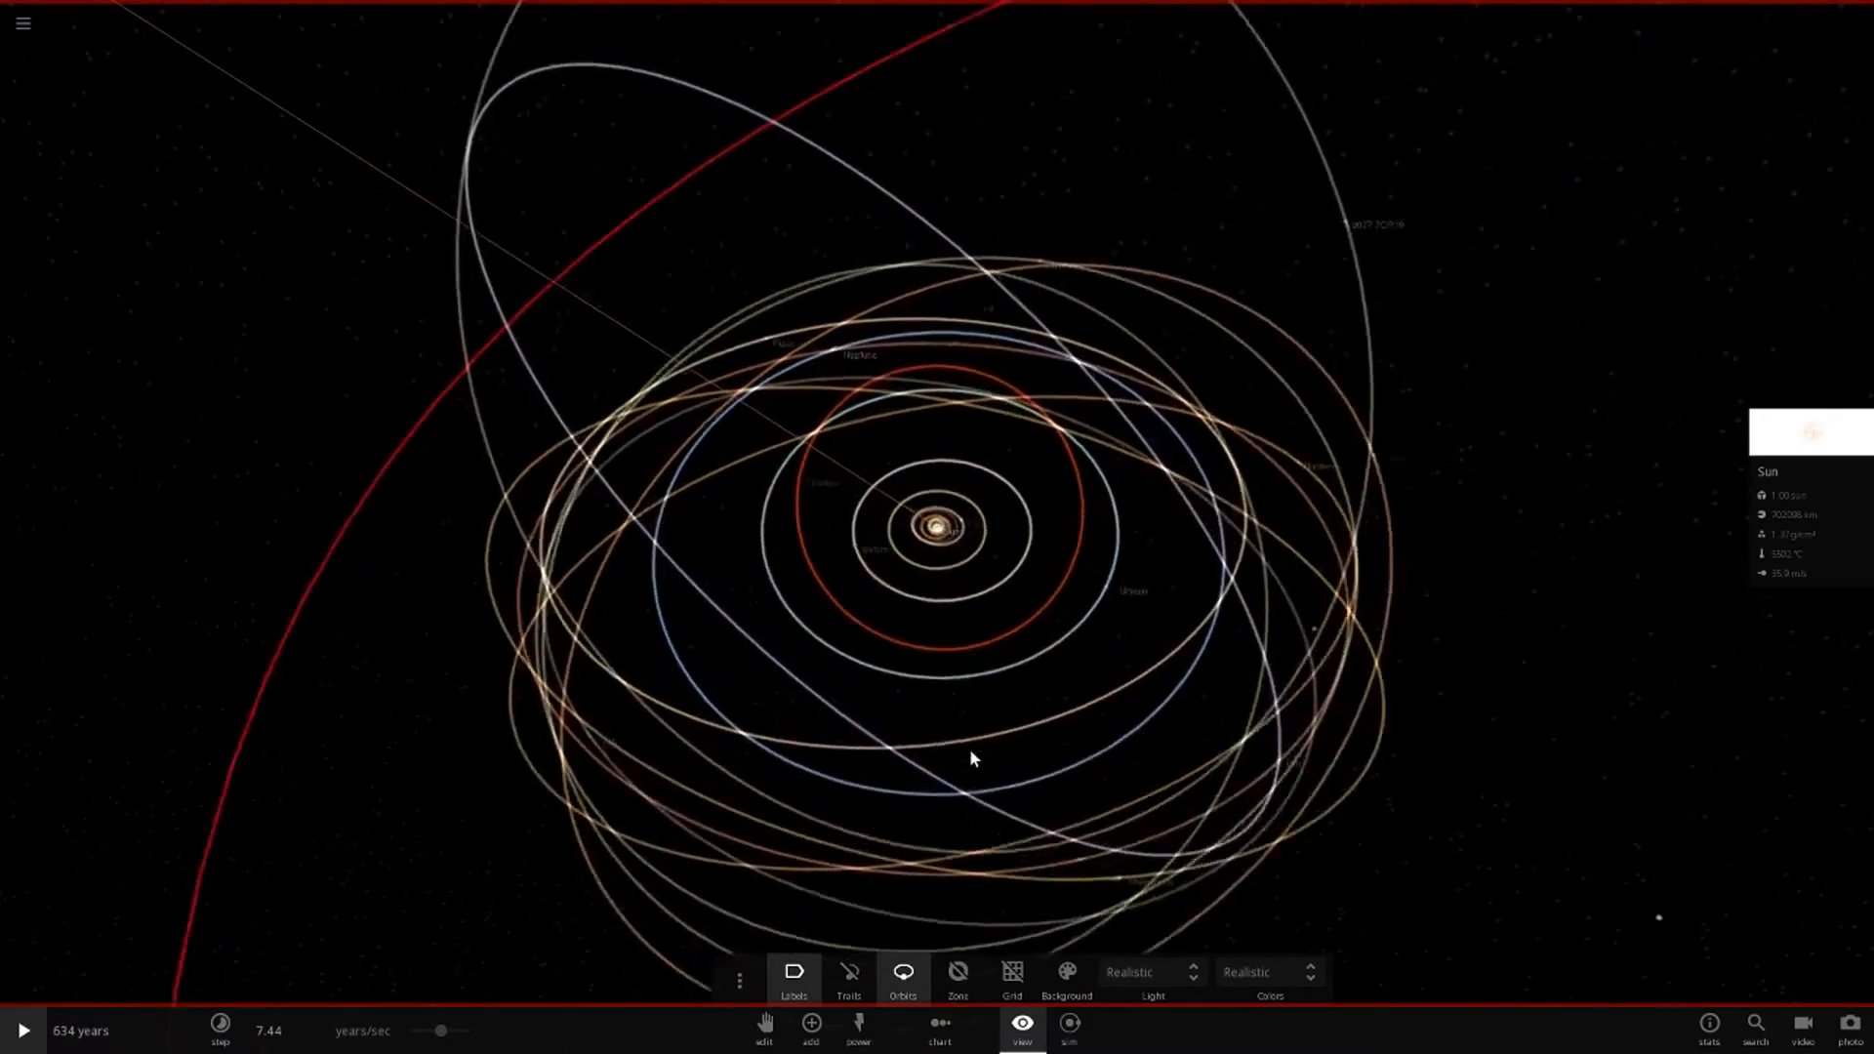
pyautogui.scroll(-3)
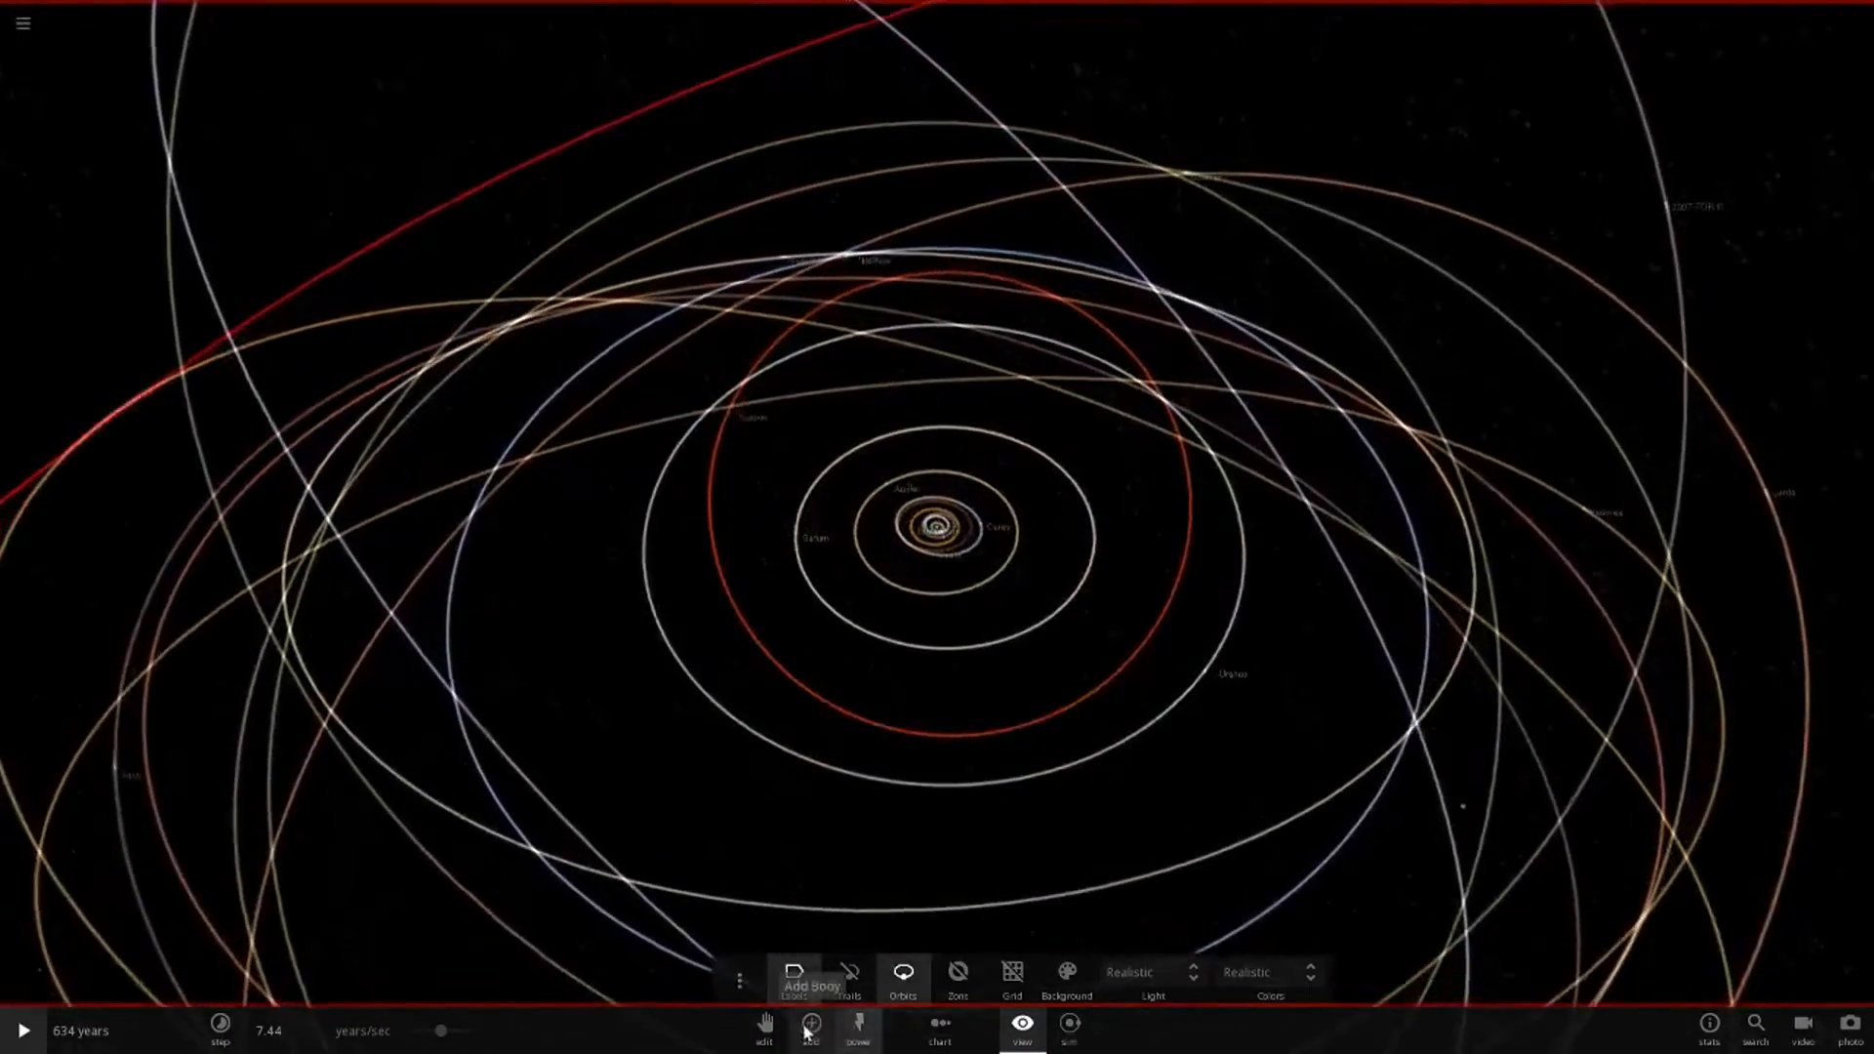
# Open the browser of saved My Sims simulations.
pyautogui.click(810, 1022)
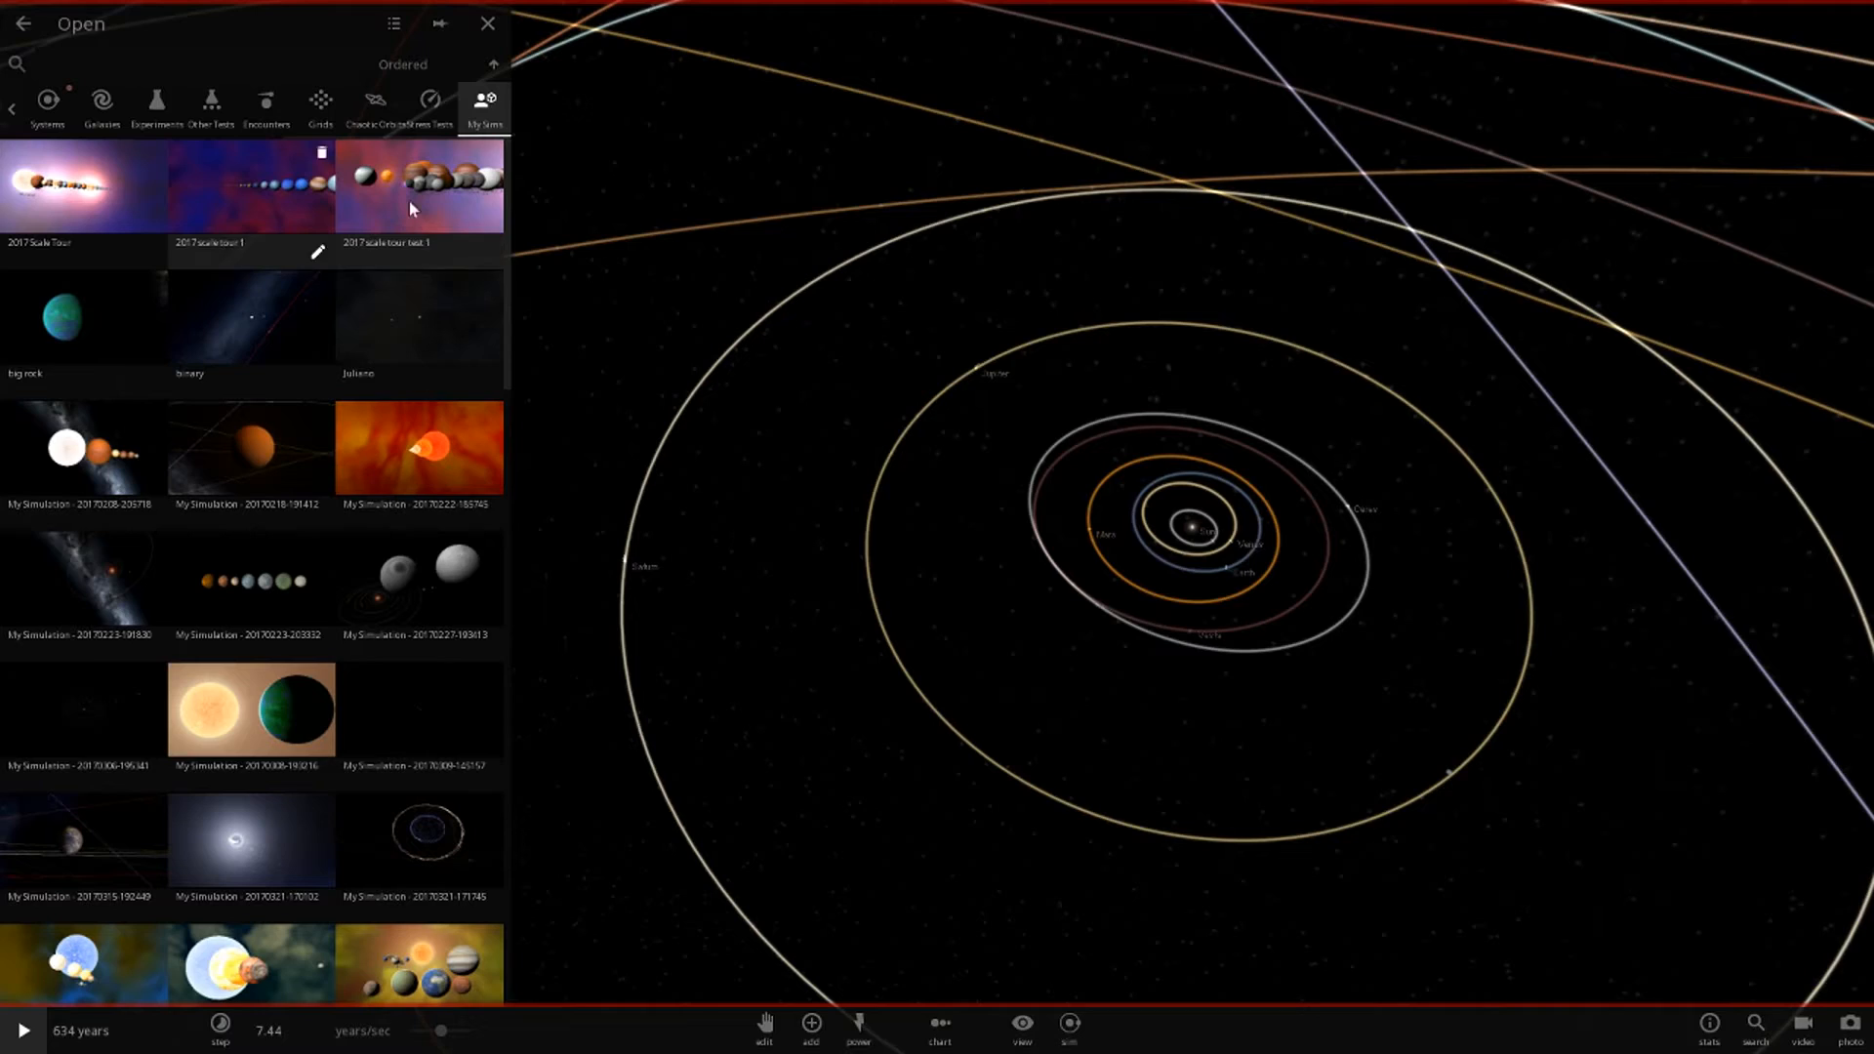
pyautogui.moveTo(464, 206)
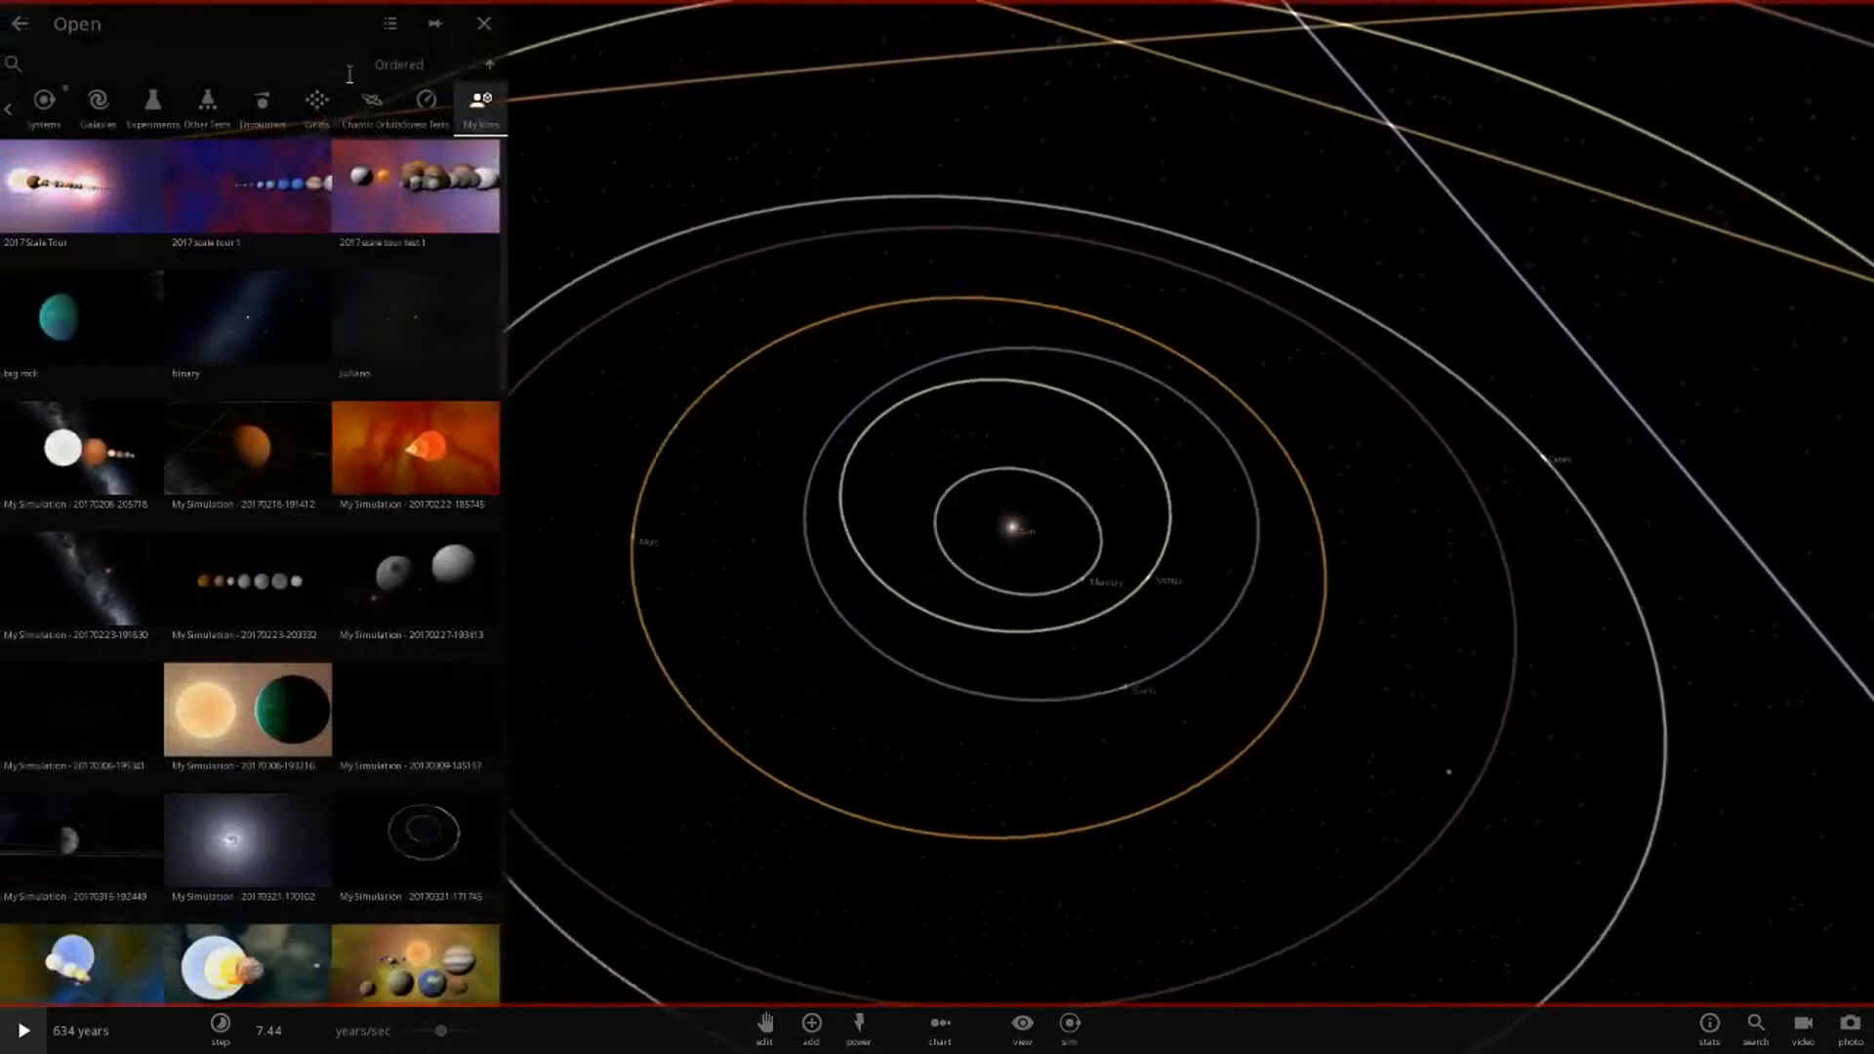
# Close the Open browser and zoom out over the solar system's orbits.
pyautogui.click(484, 23)
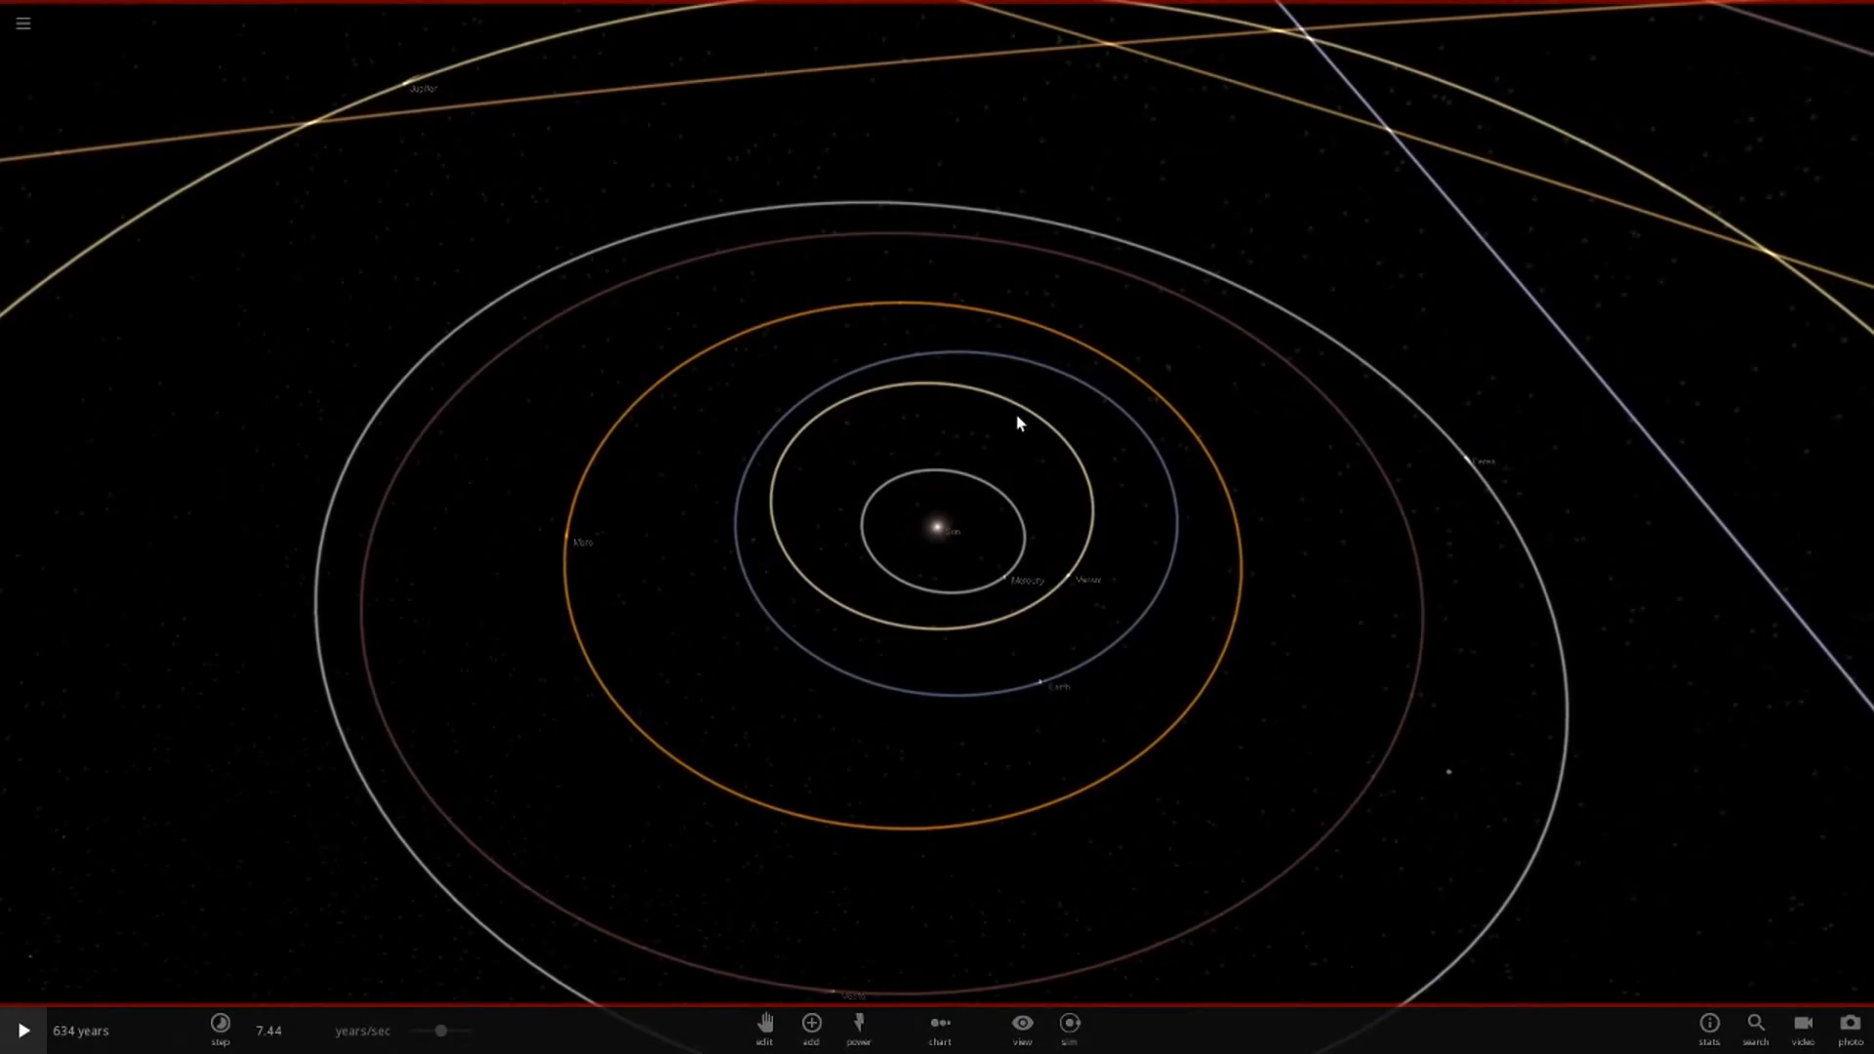
pyautogui.scroll(-3)
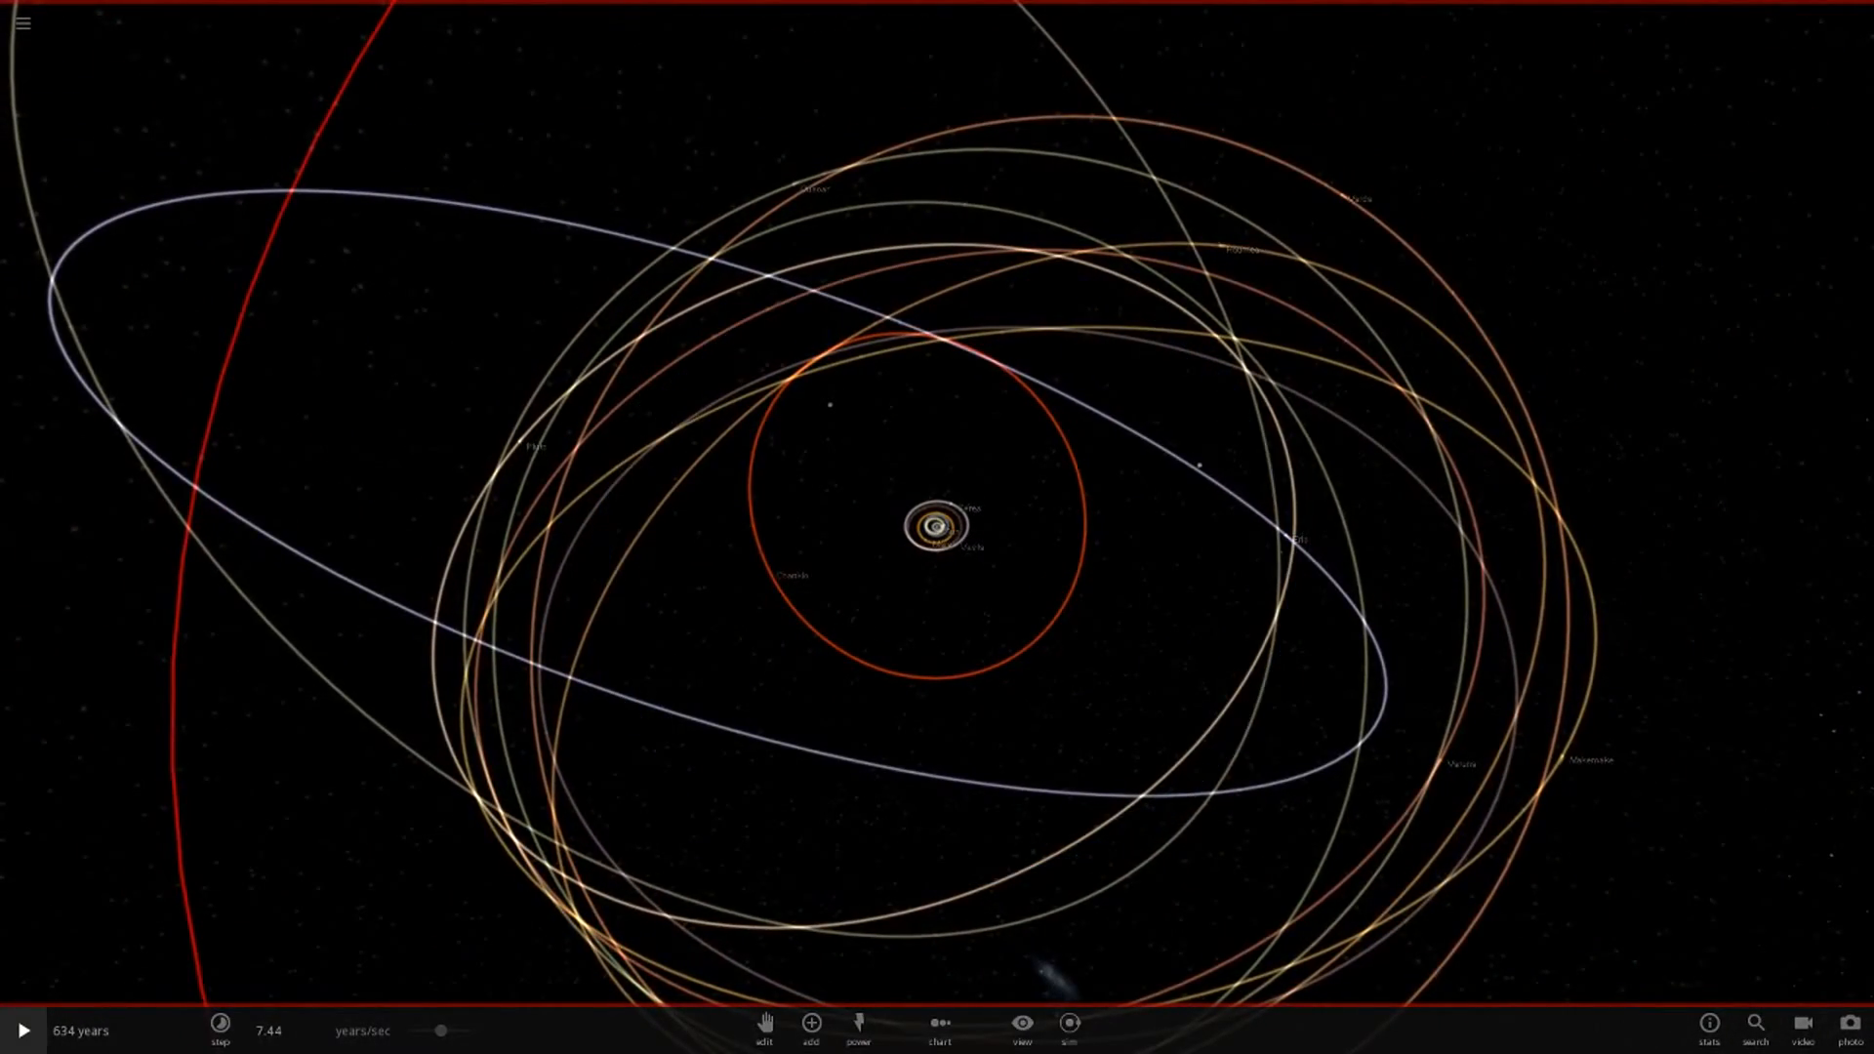
# Resume the simulation from 634 years until it reaches about 1784 years.
pyautogui.click(22, 1028)
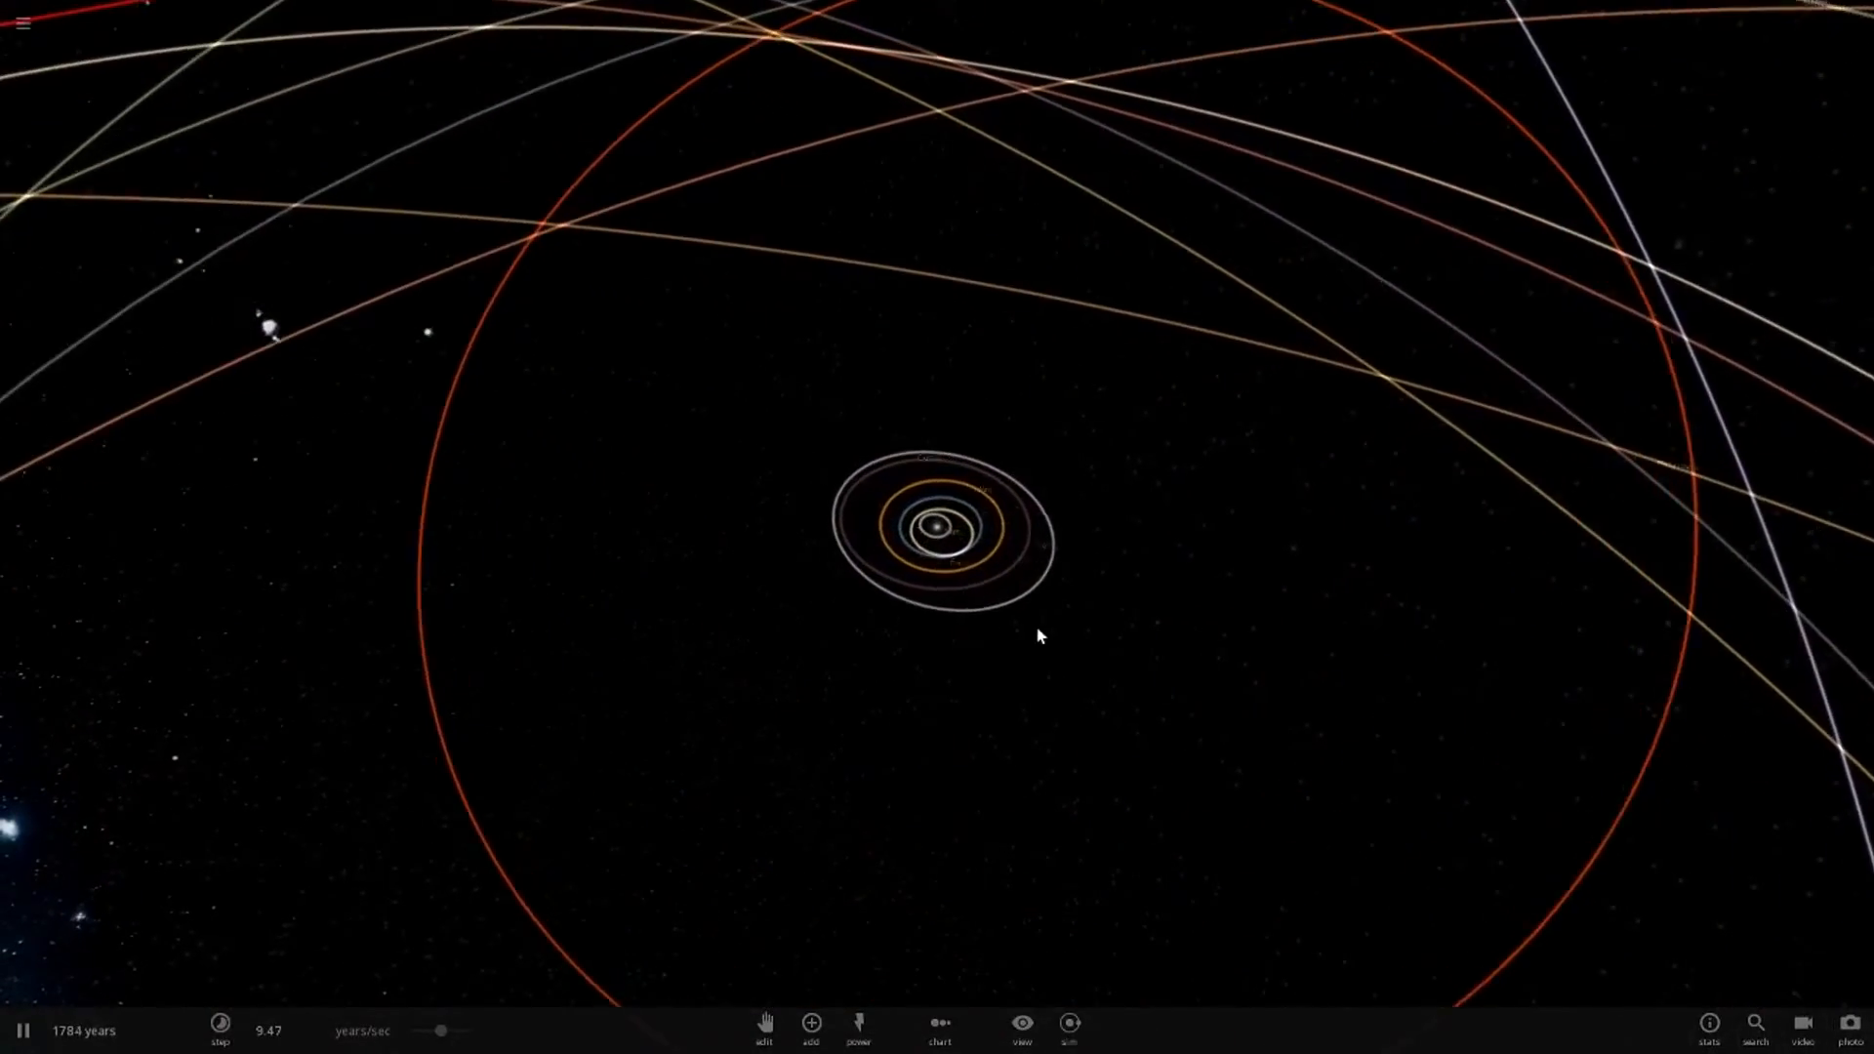
# Zoom out to watch the red and grey outer orbits as time reaches 2019 years.
pyautogui.scroll(-3)
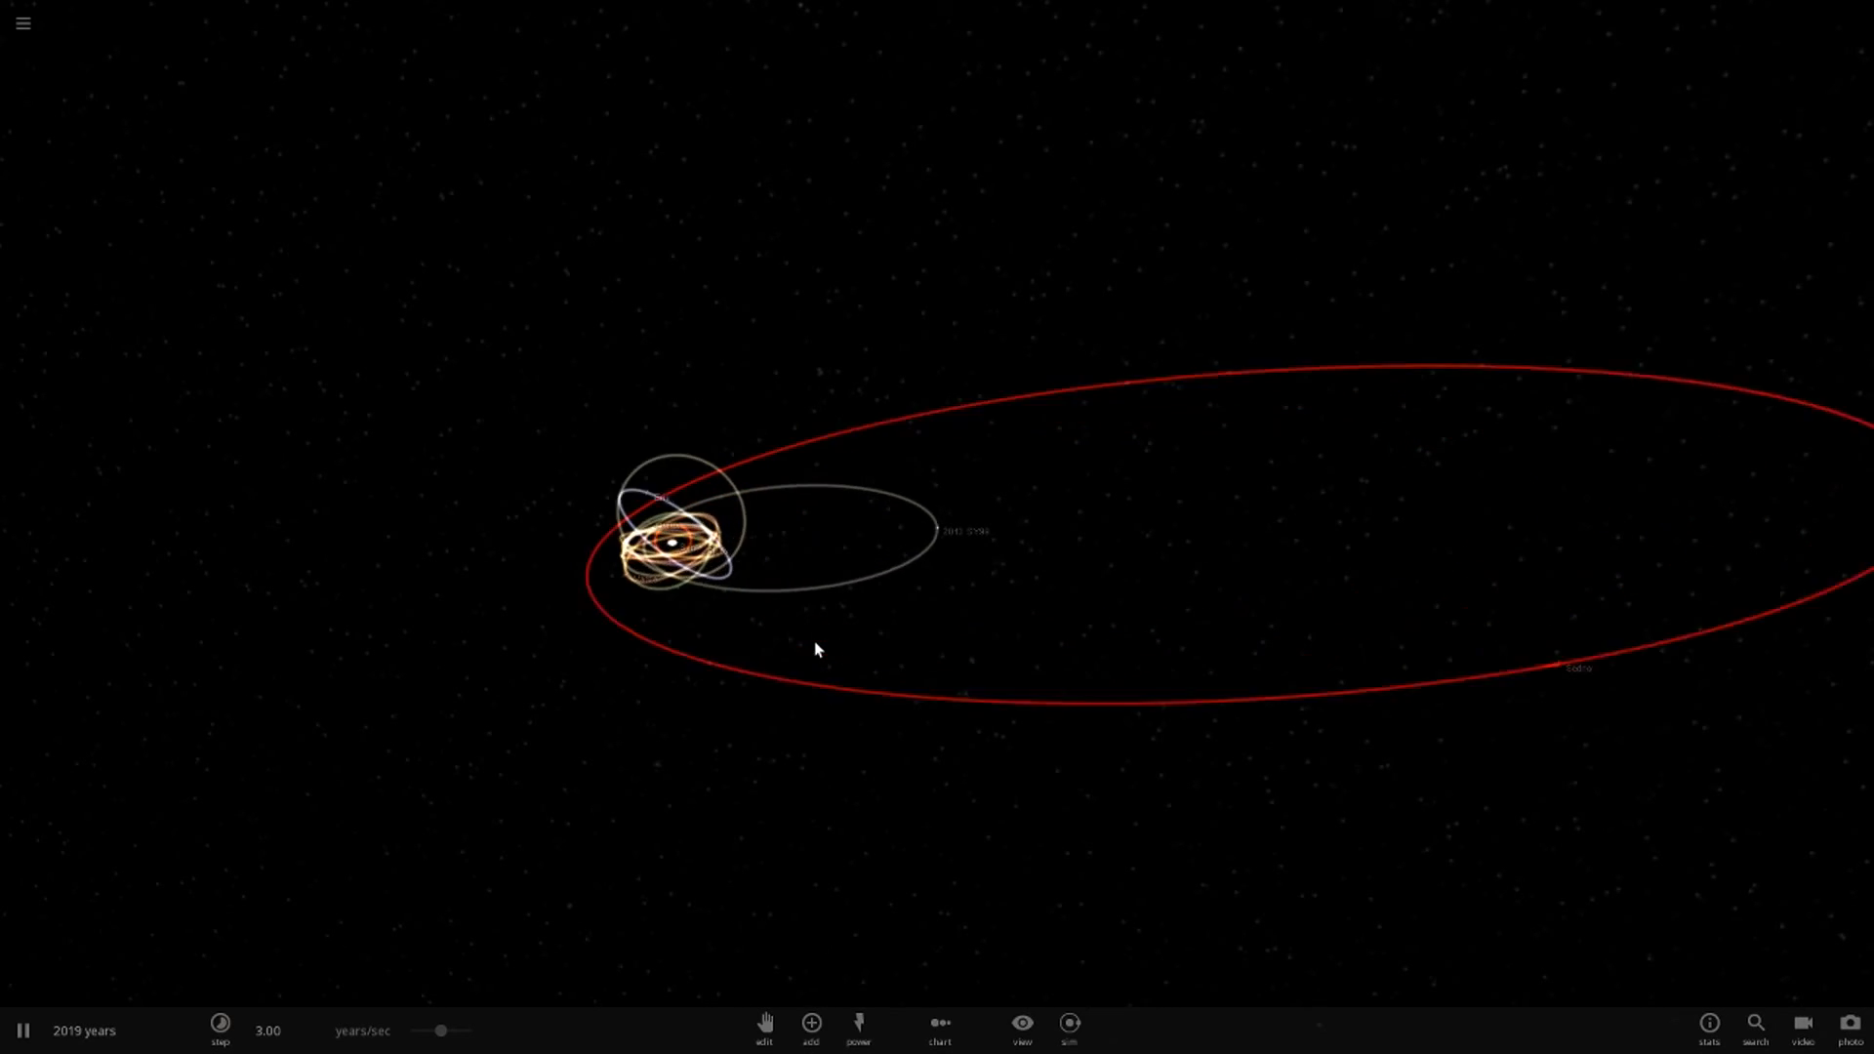
# Reopen the saved simulations browser and scroll down to the later saved runs.
pyautogui.scroll(-3)
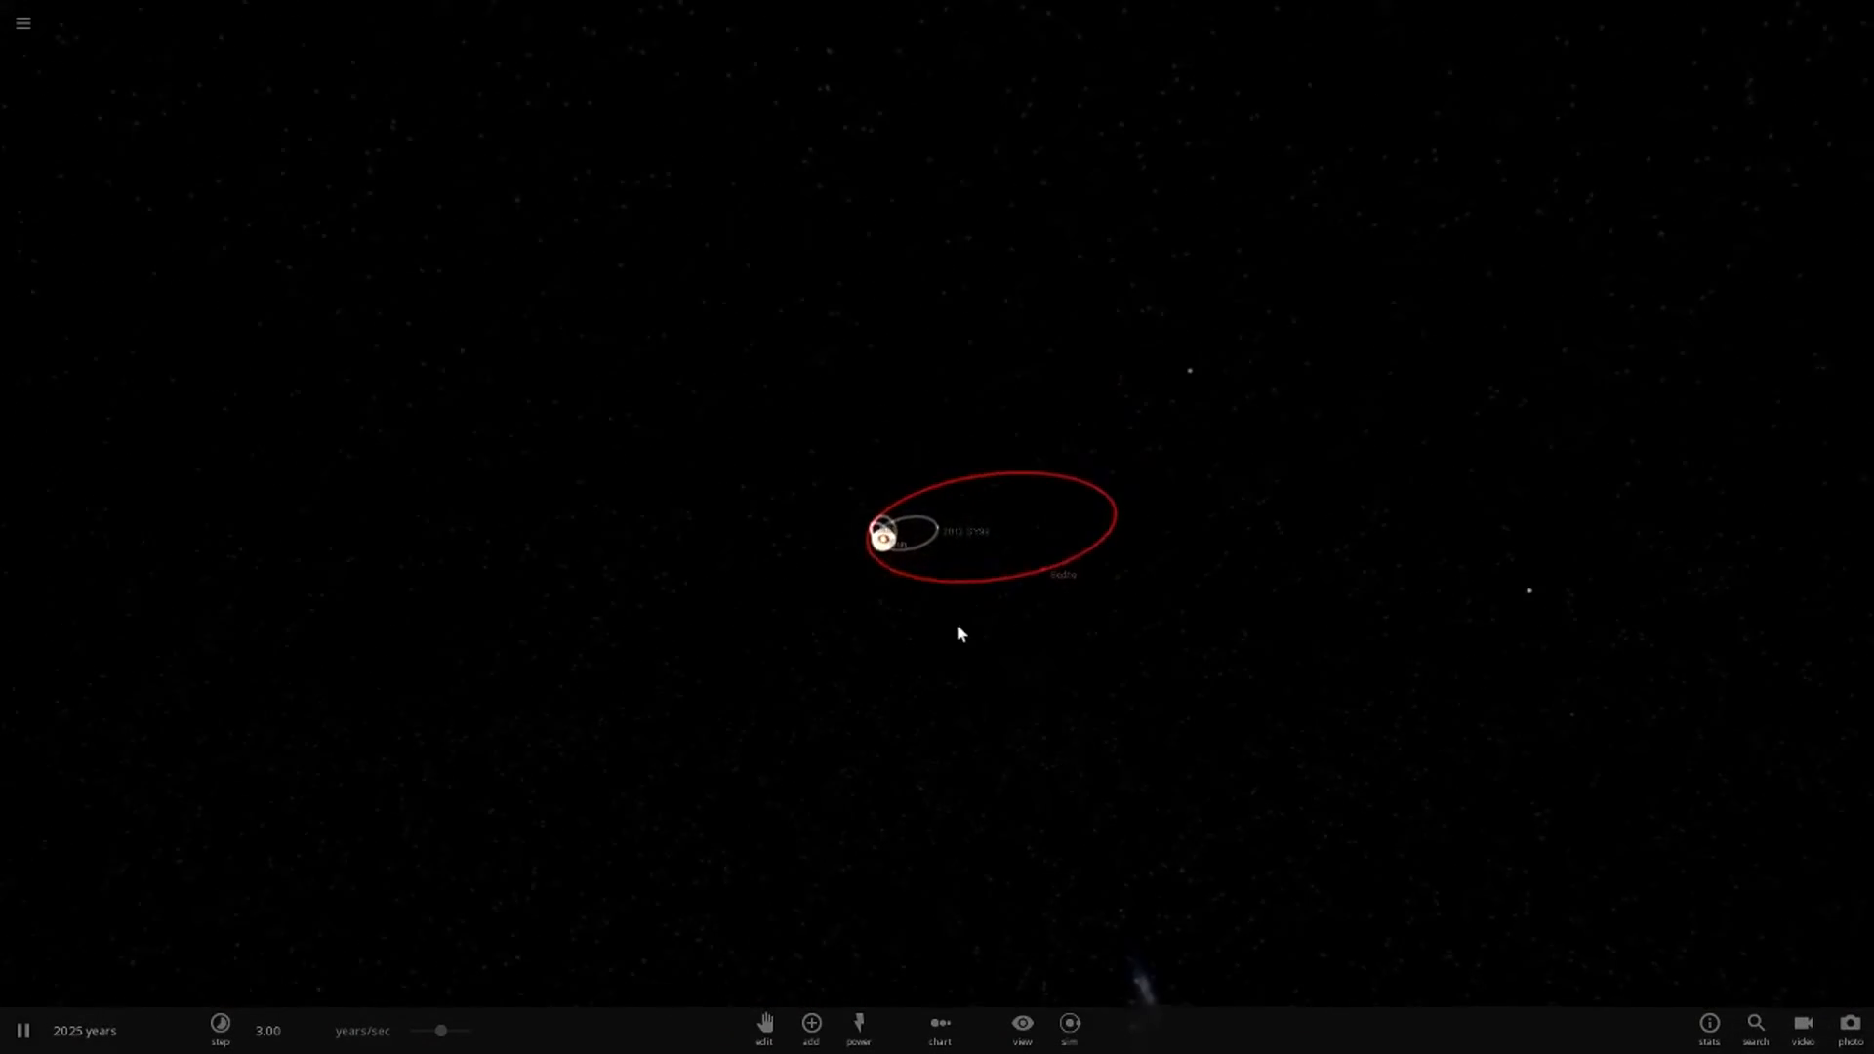
pyautogui.click(21, 22)
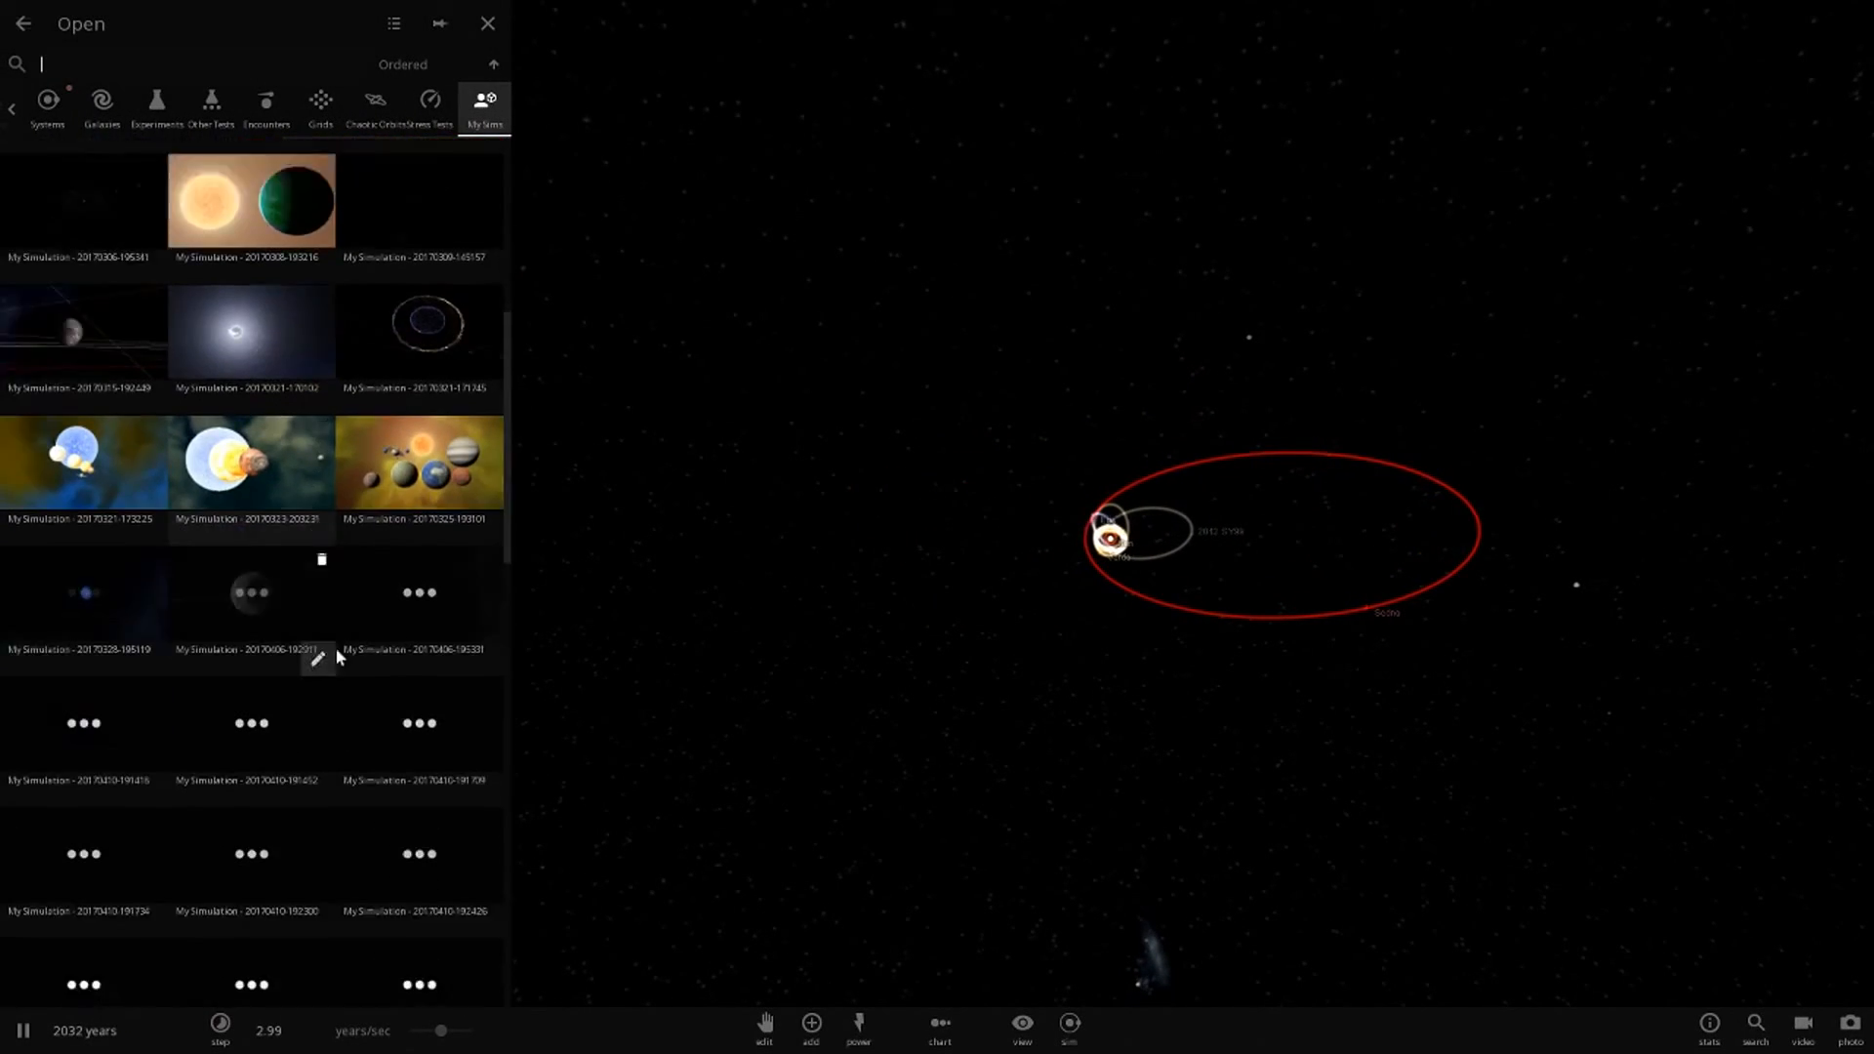
pyautogui.scroll(-3)
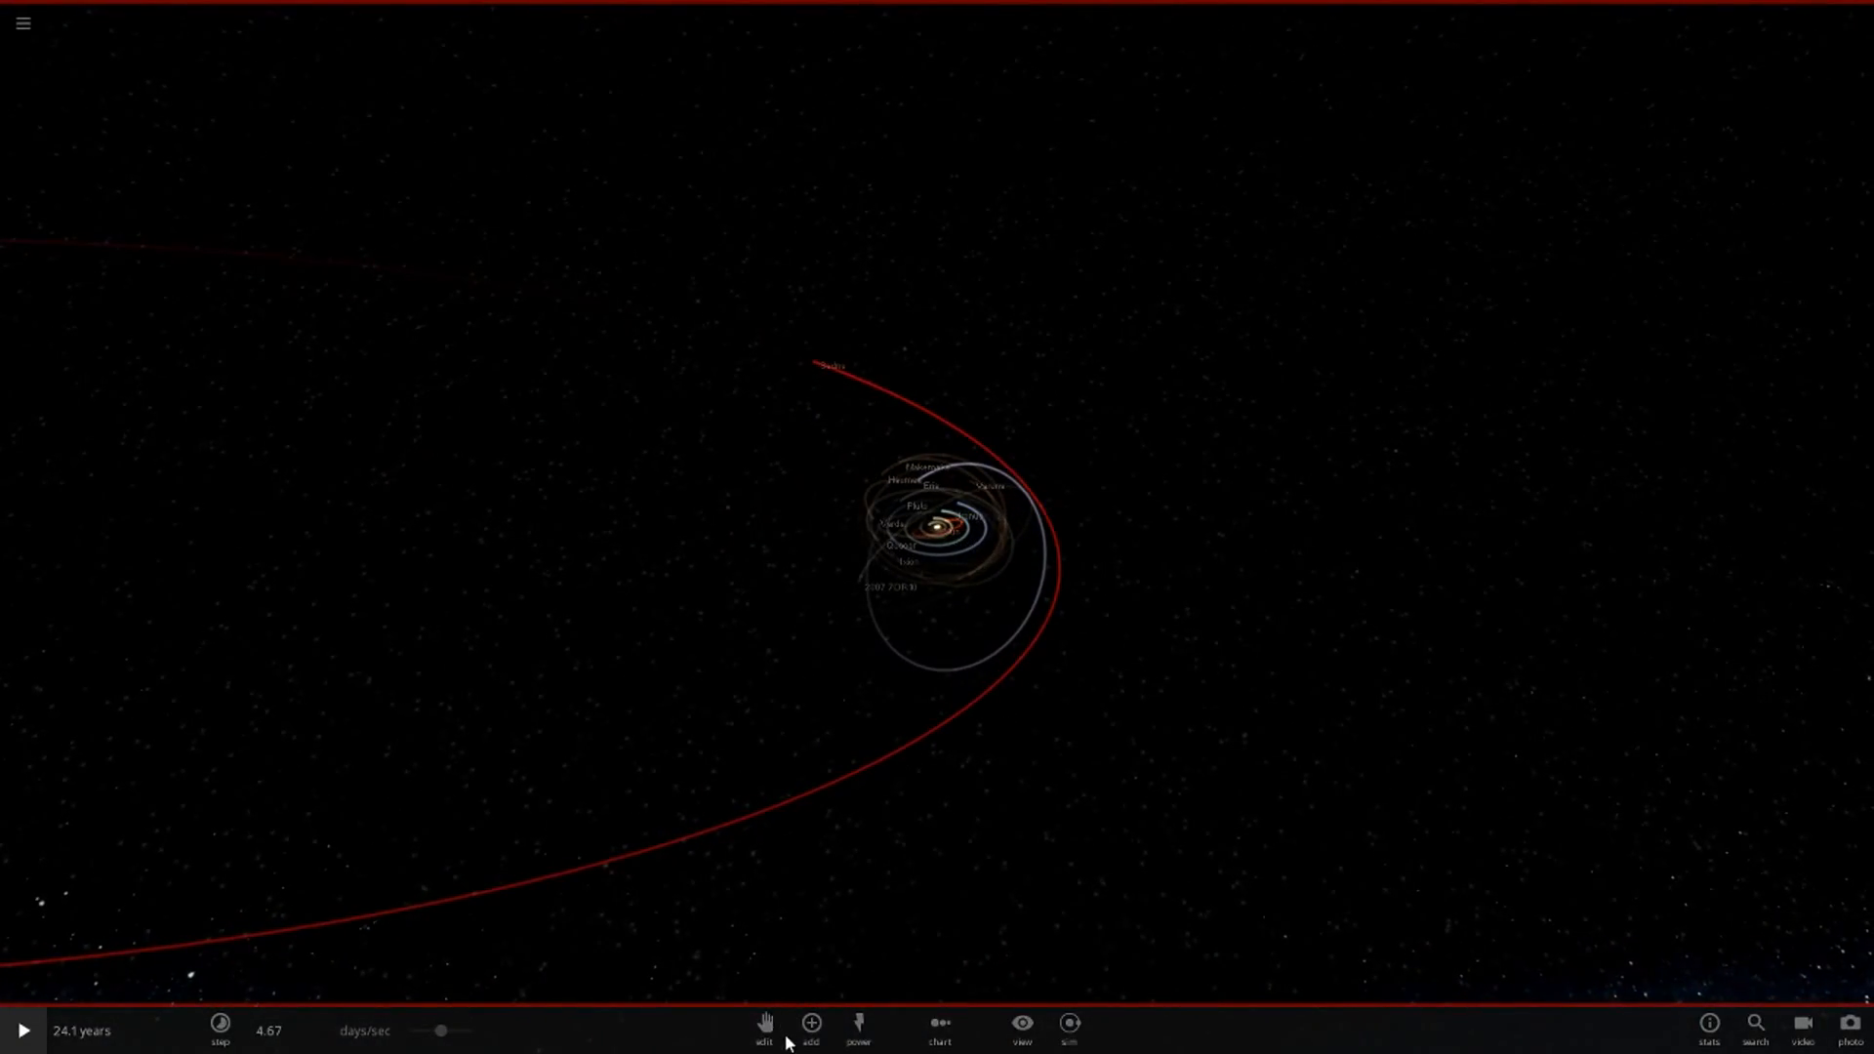
pyautogui.moveTo(1602, 797)
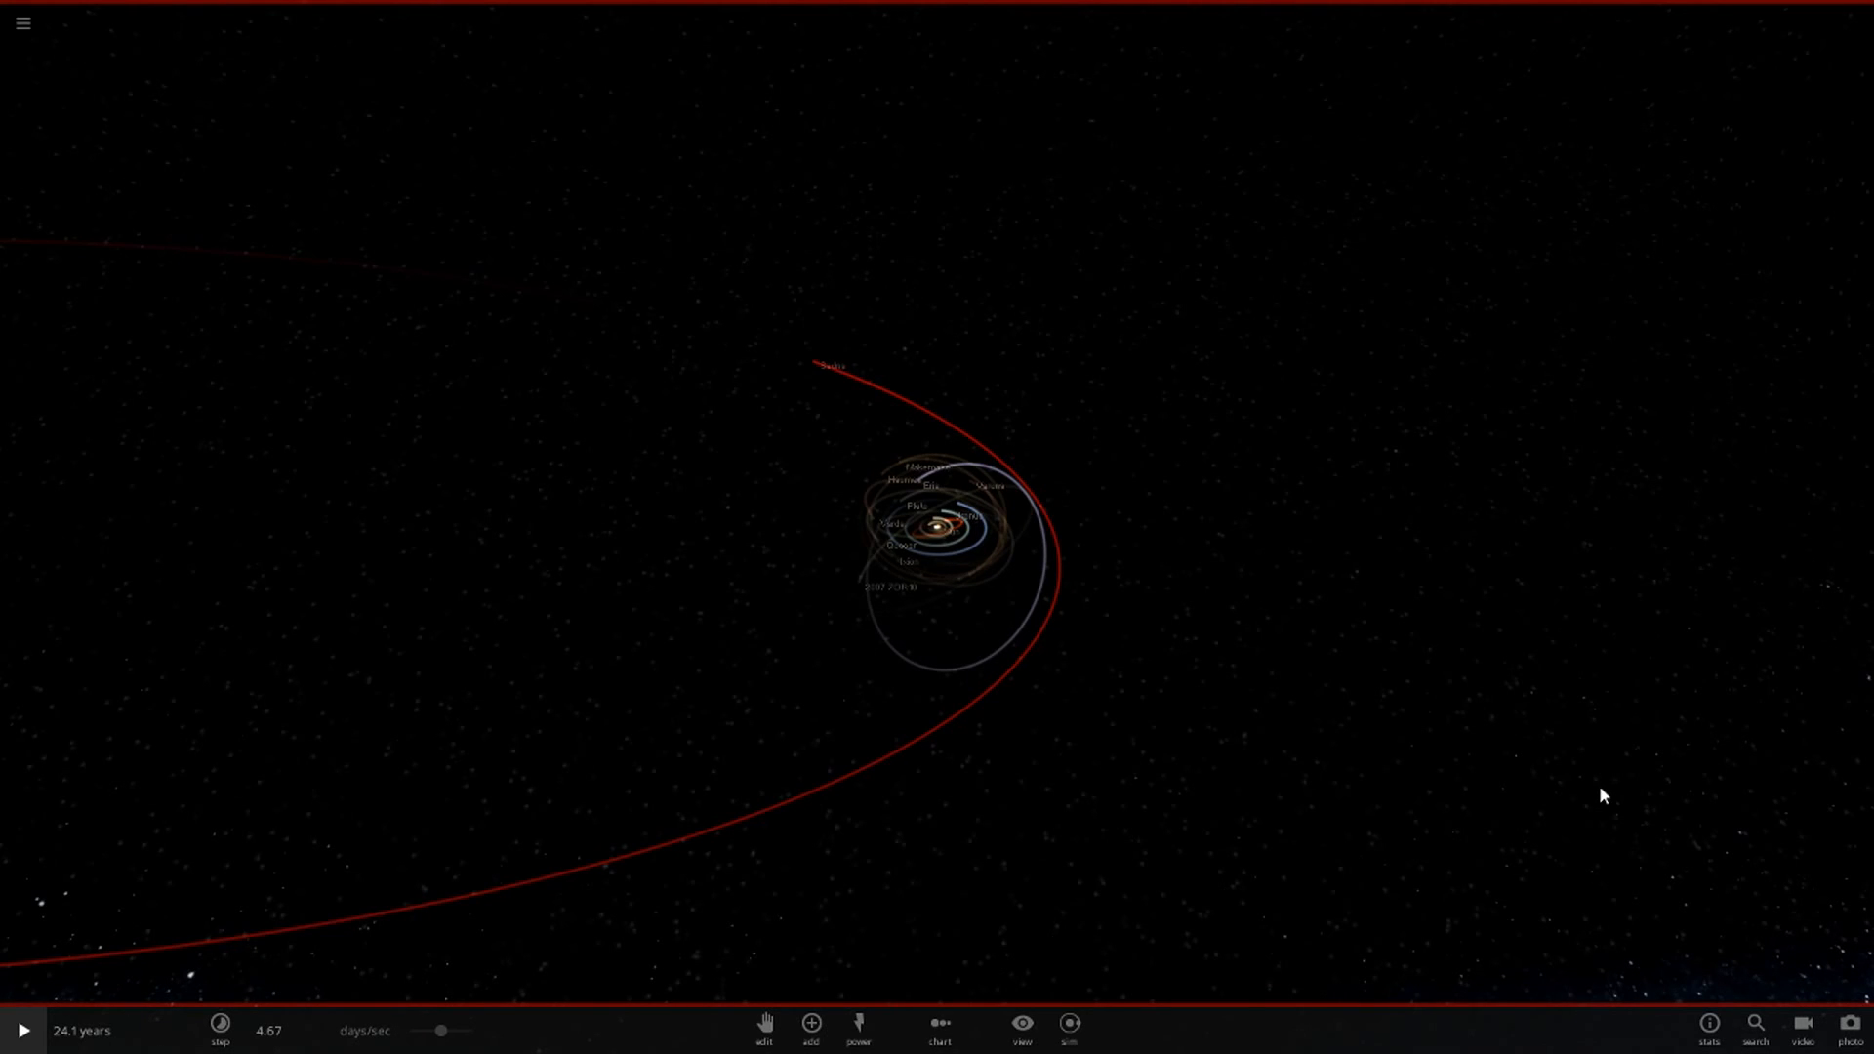
pyautogui.moveTo(1613, 798)
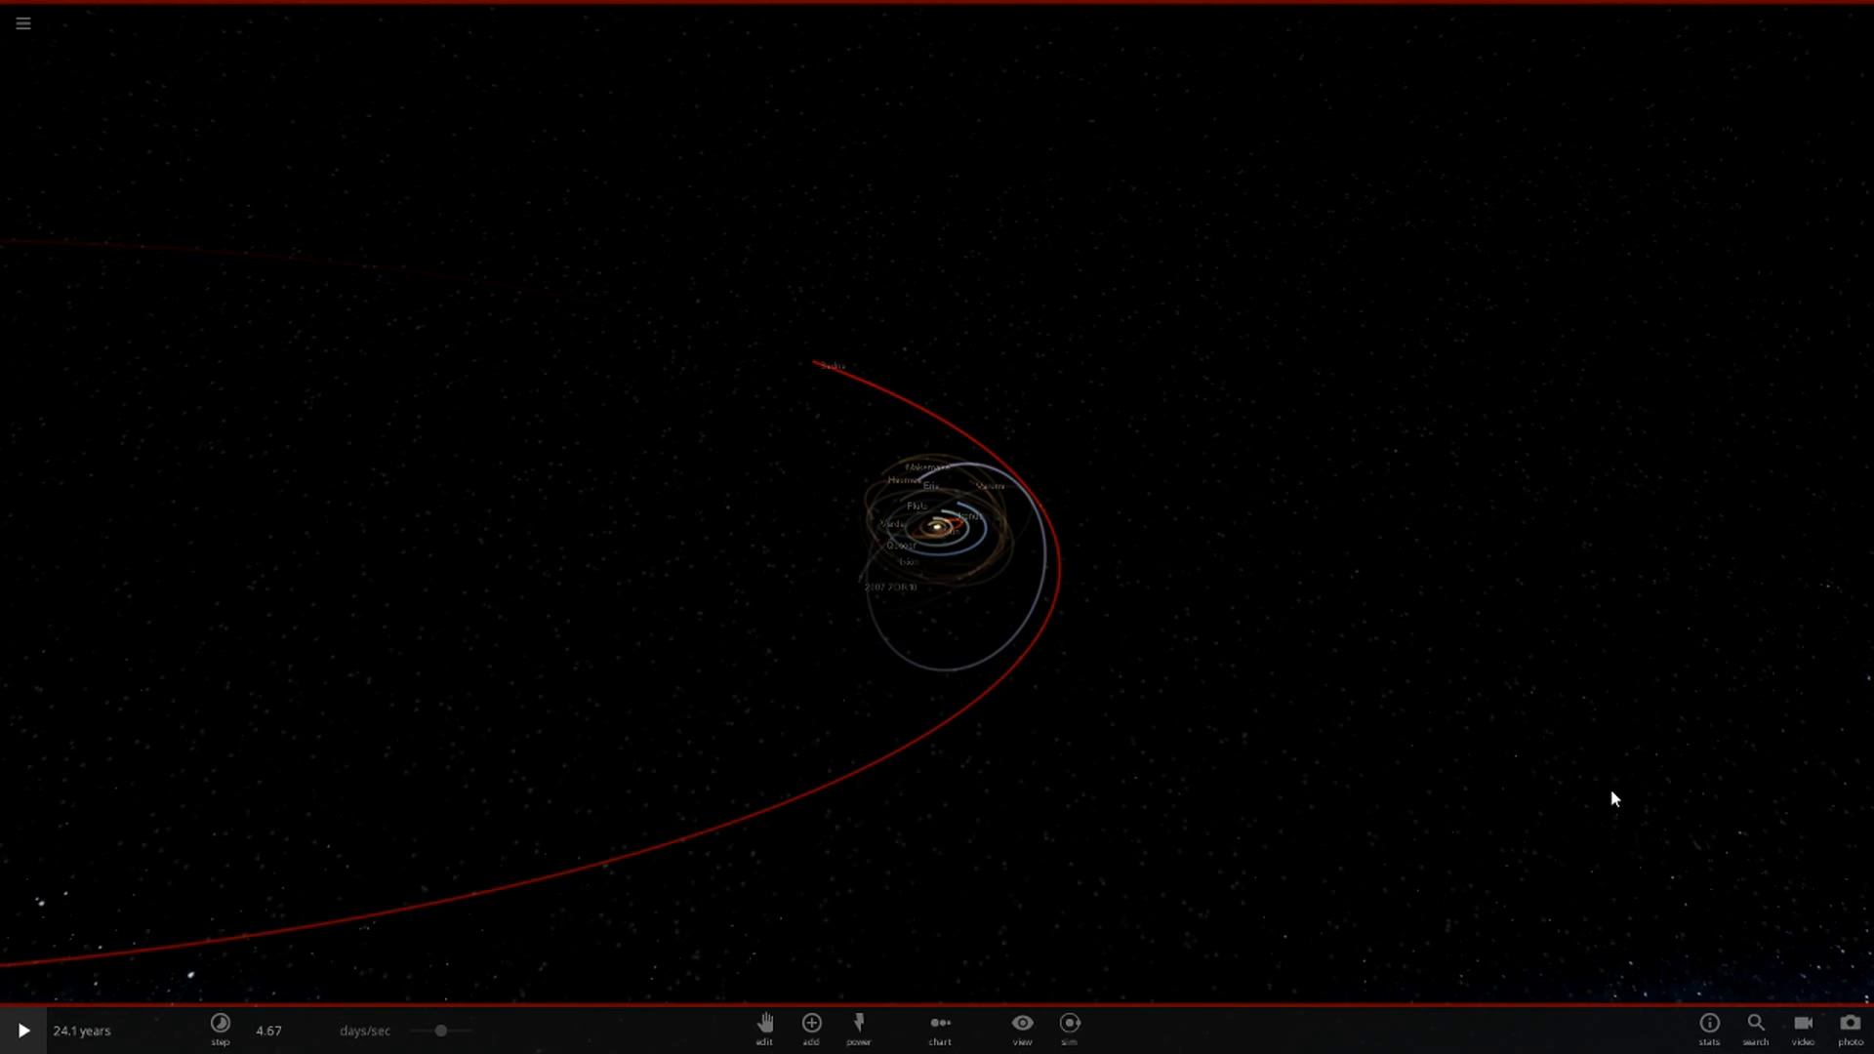
pyautogui.moveTo(1779, 821)
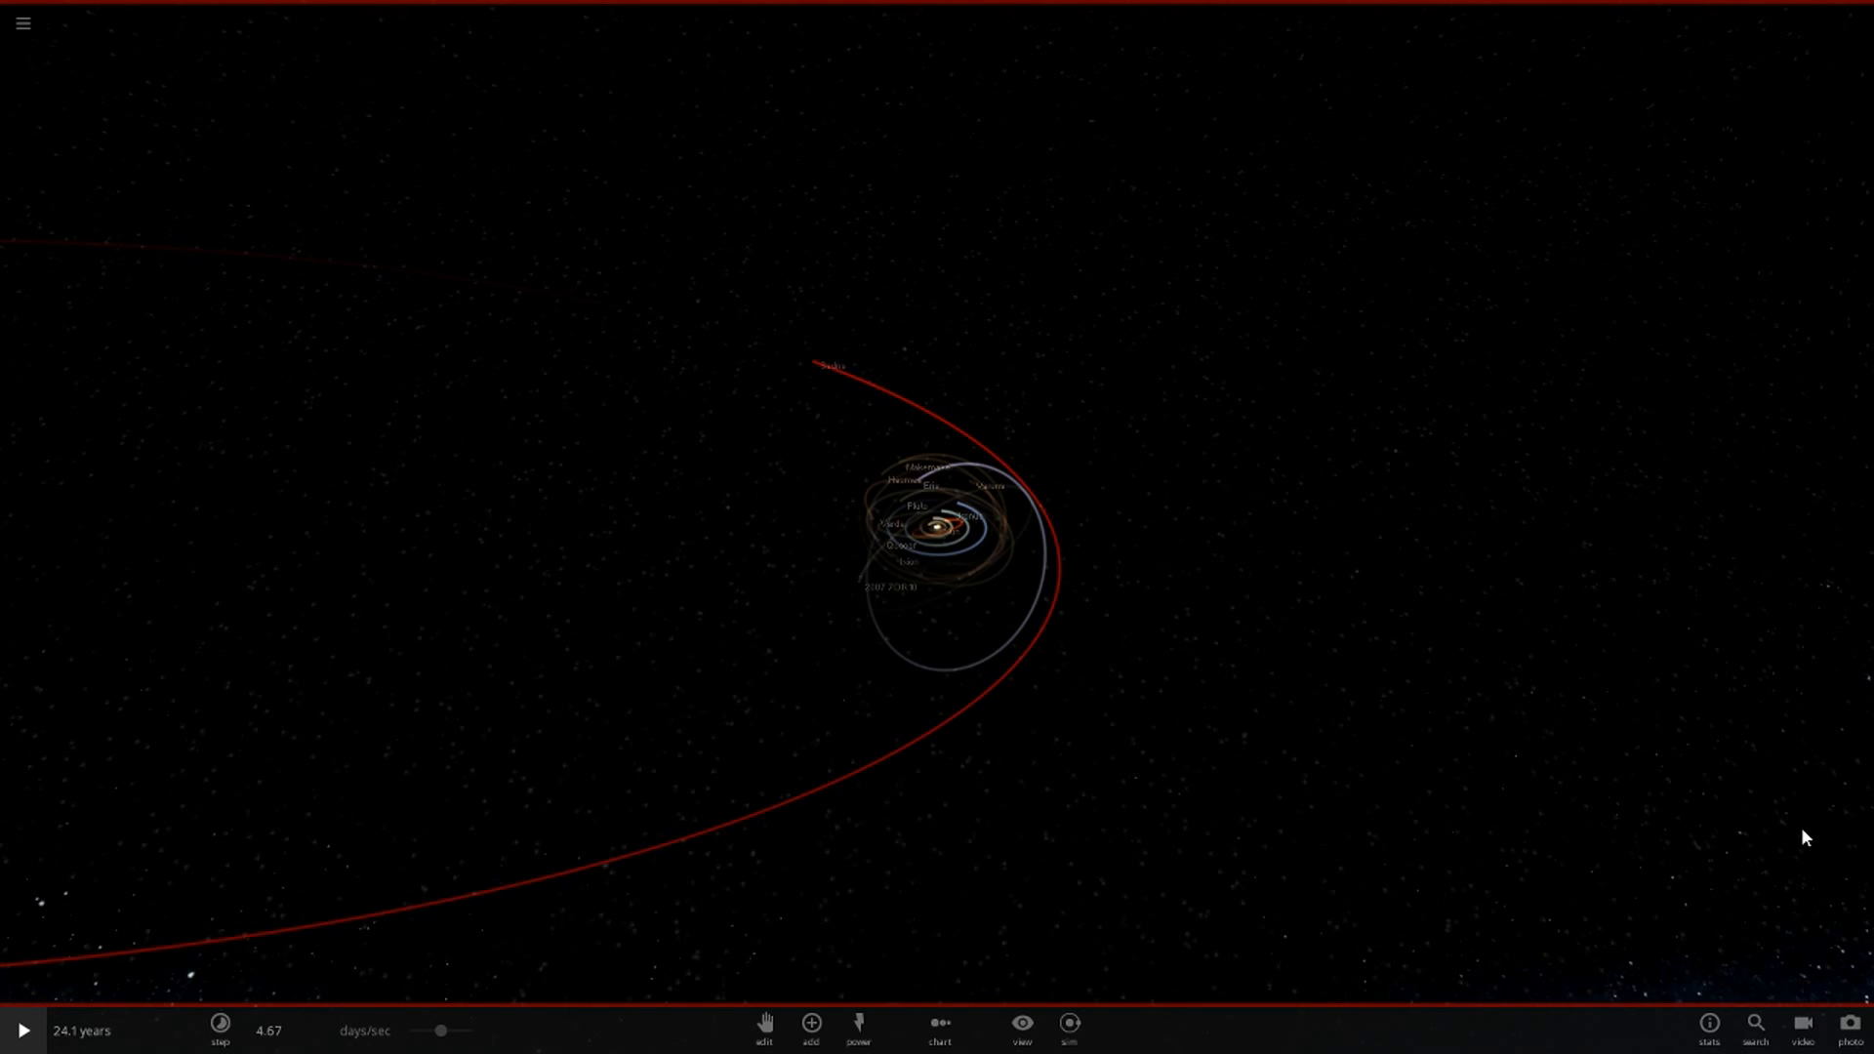
pyautogui.moveTo(1611, 793)
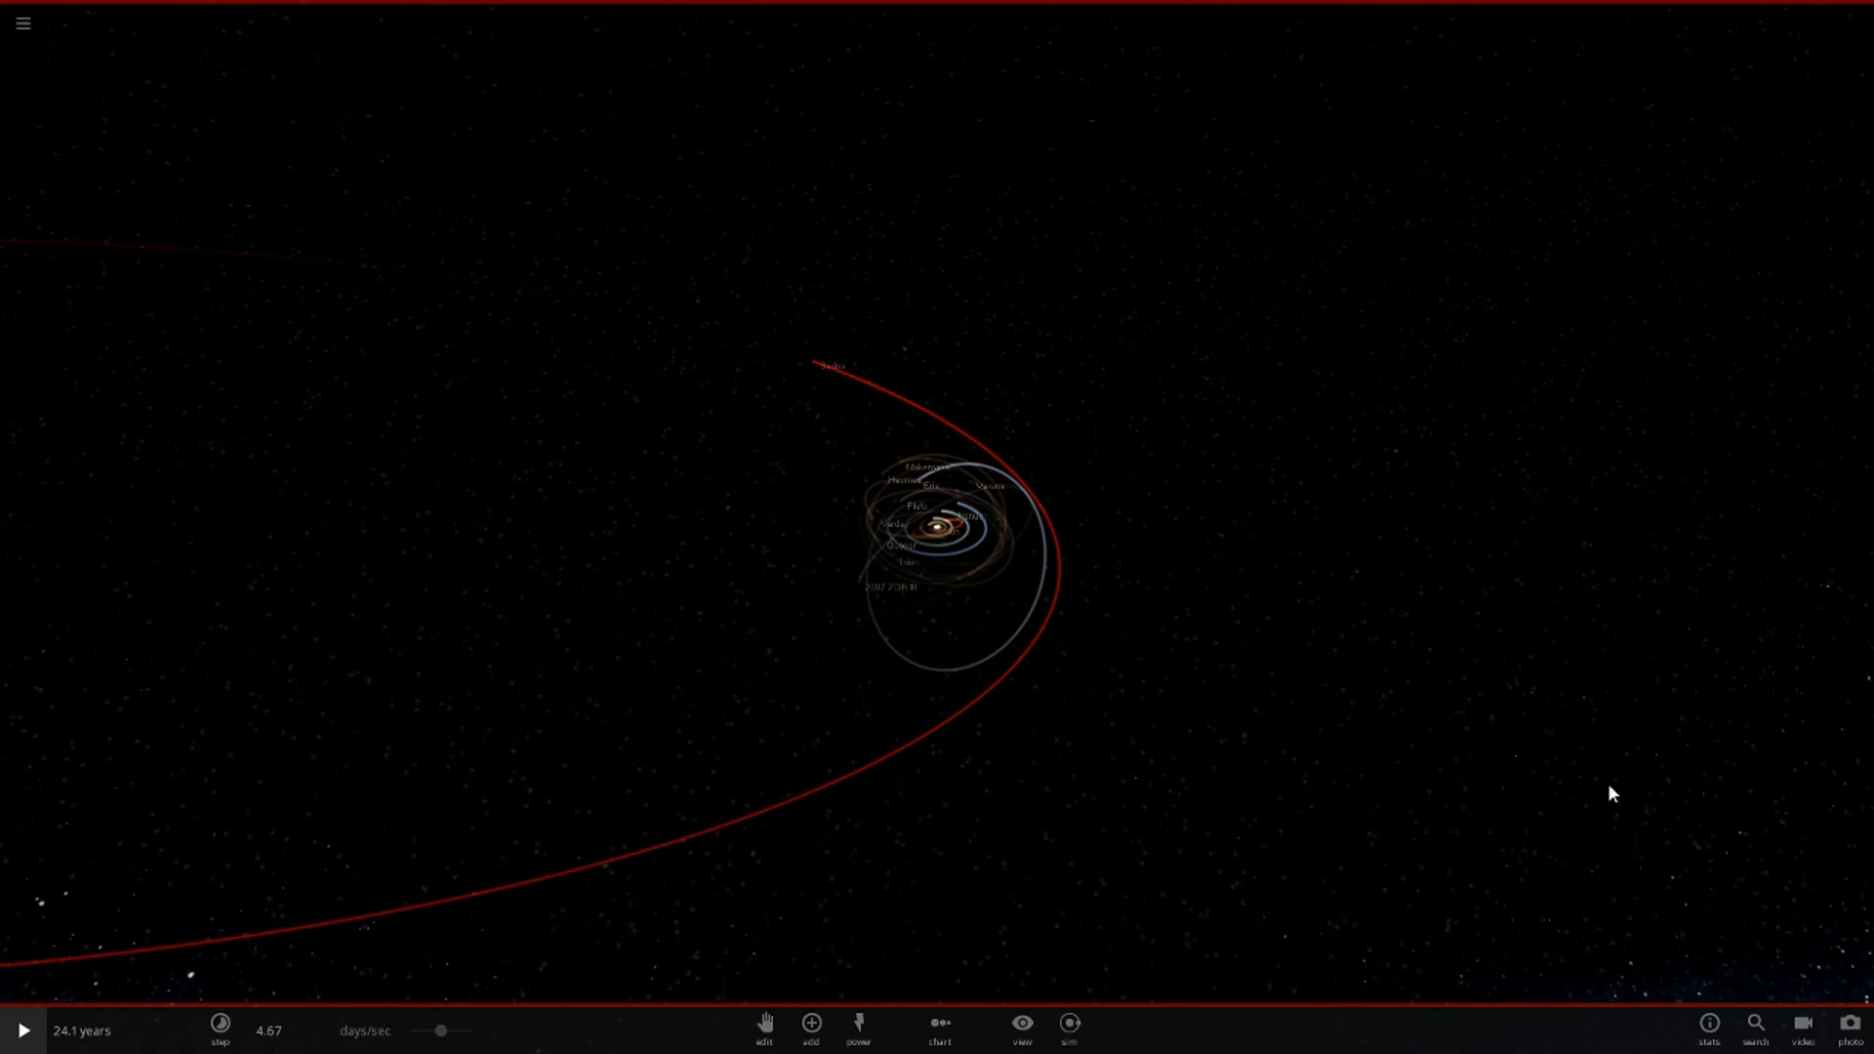
pyautogui.moveTo(1772, 824)
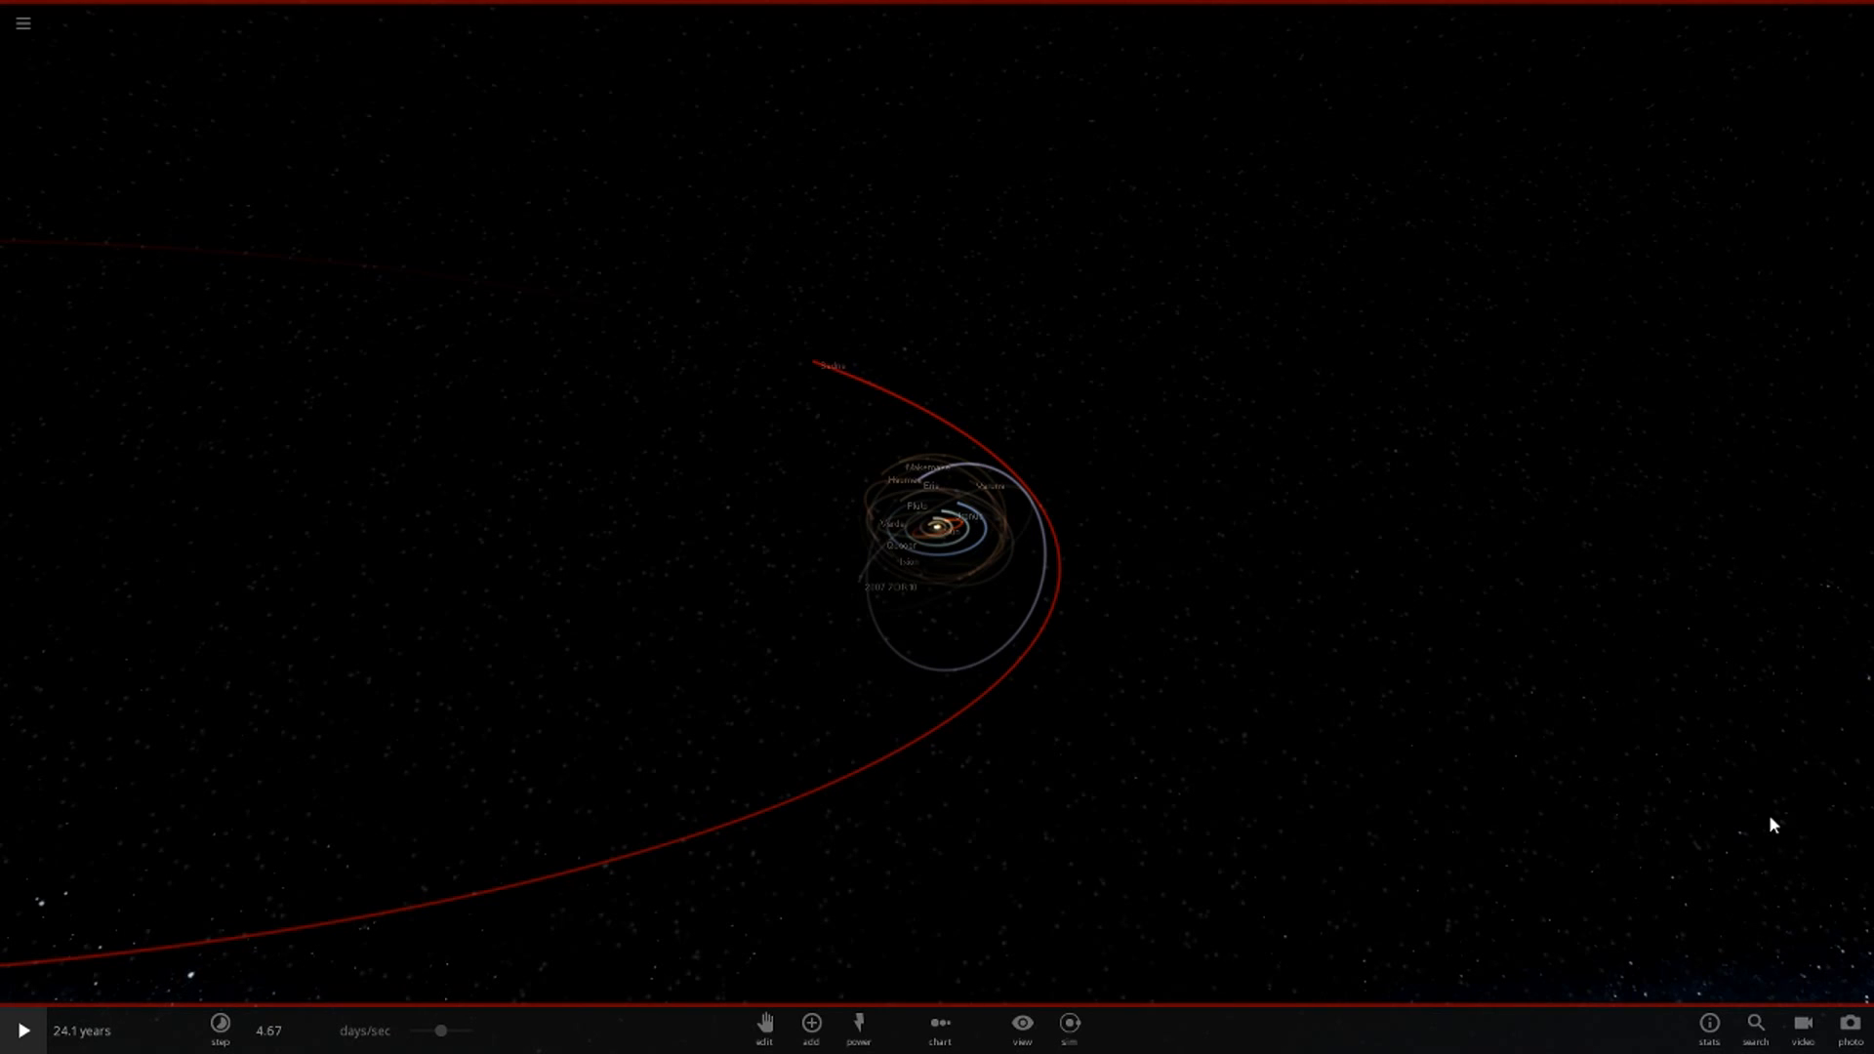